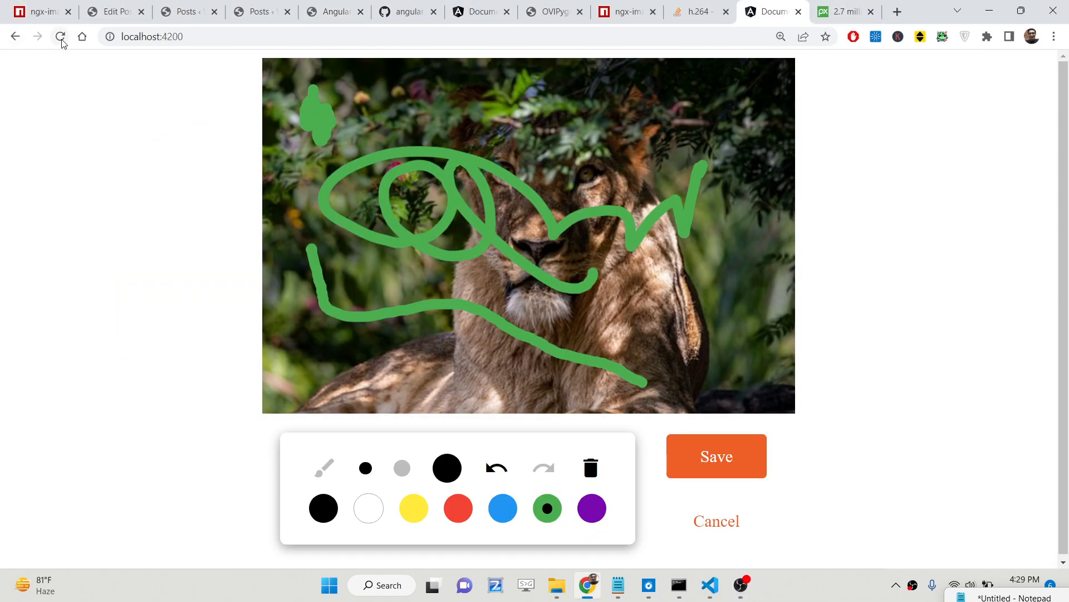
Reload the app, redraw the lion photo in black and purple, and download result (5).jpg.
left_click(591, 468)
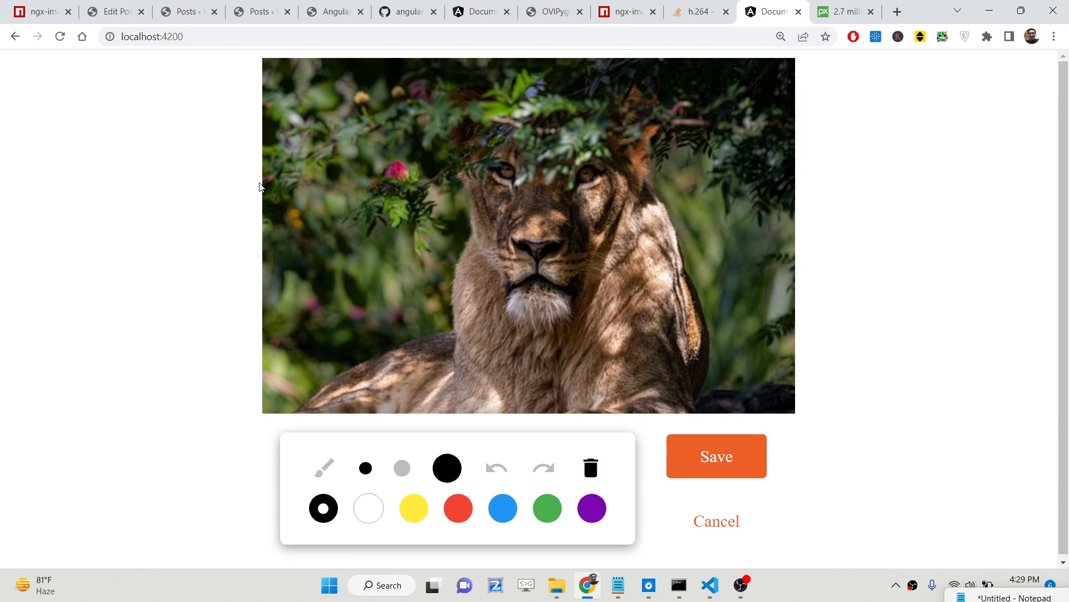
mouse_move(303, 216)
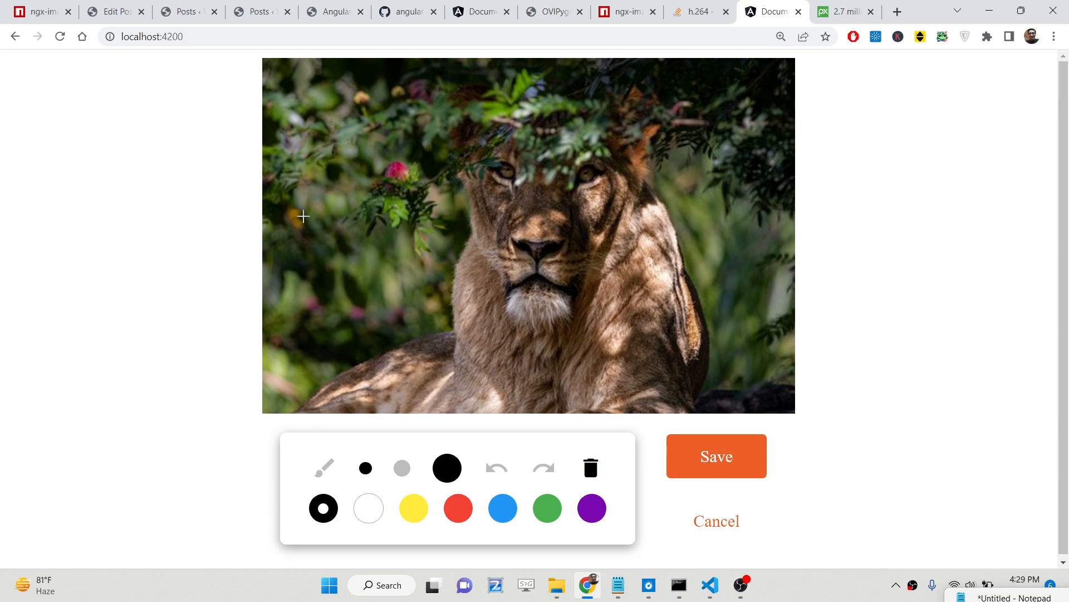
mouse_move(85, 43)
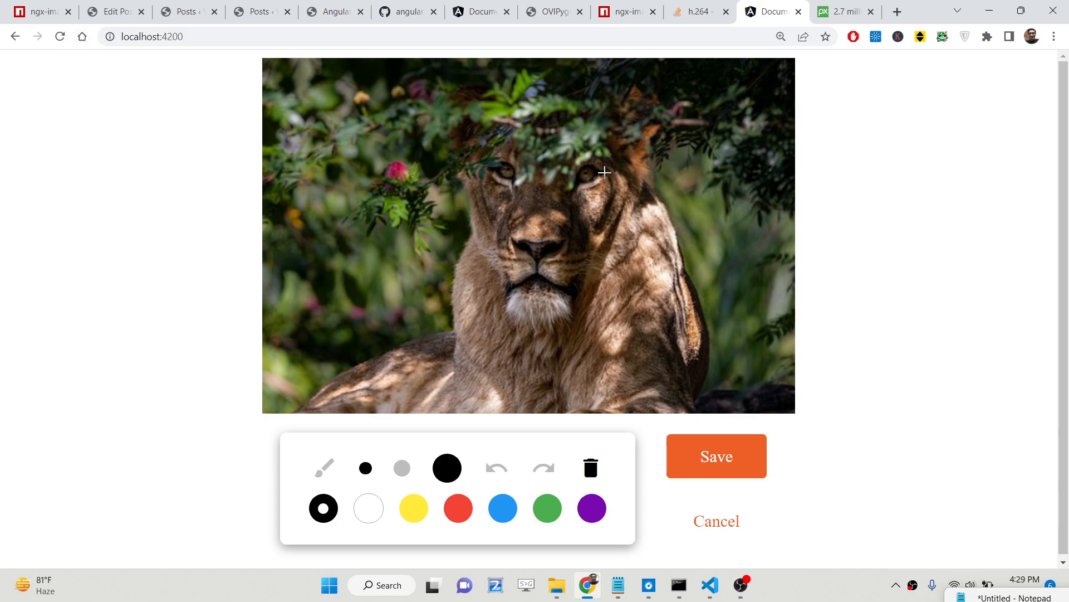
mouse_move(513, 221)
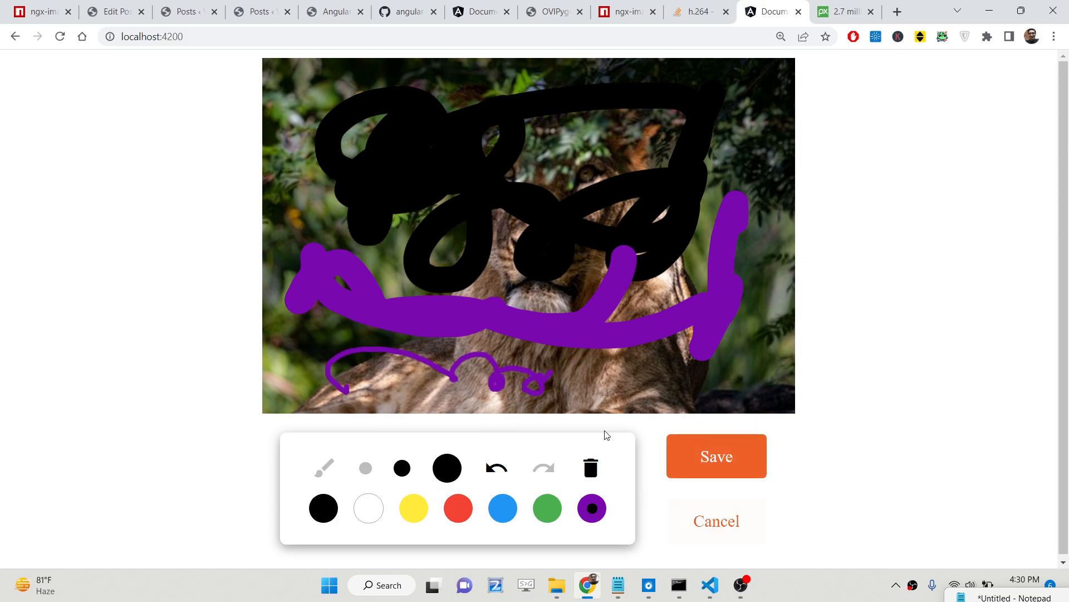
left_click(740, 584)
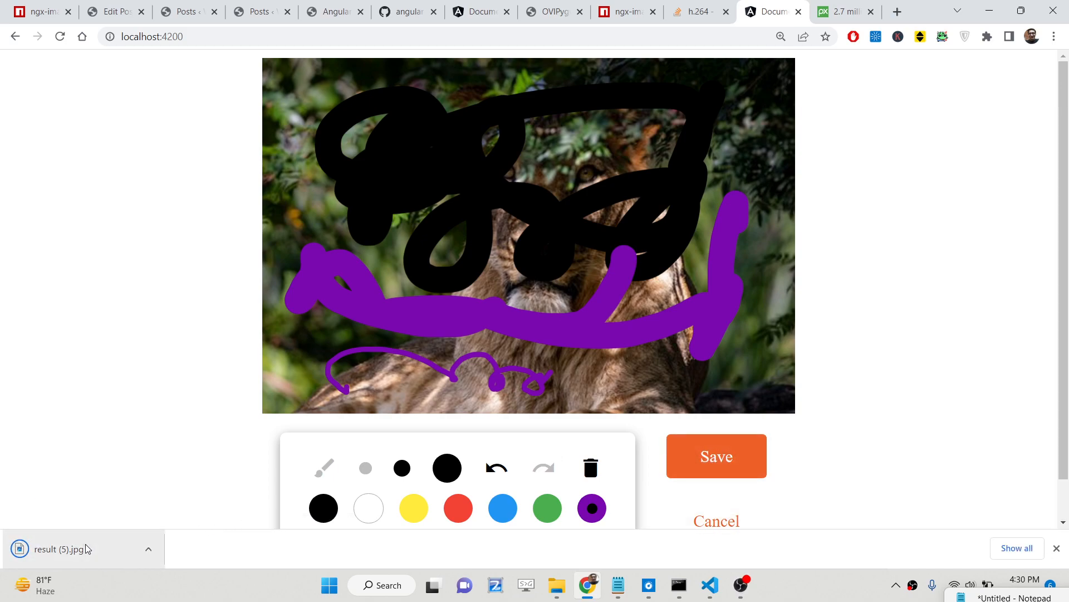
left_click(51, 548)
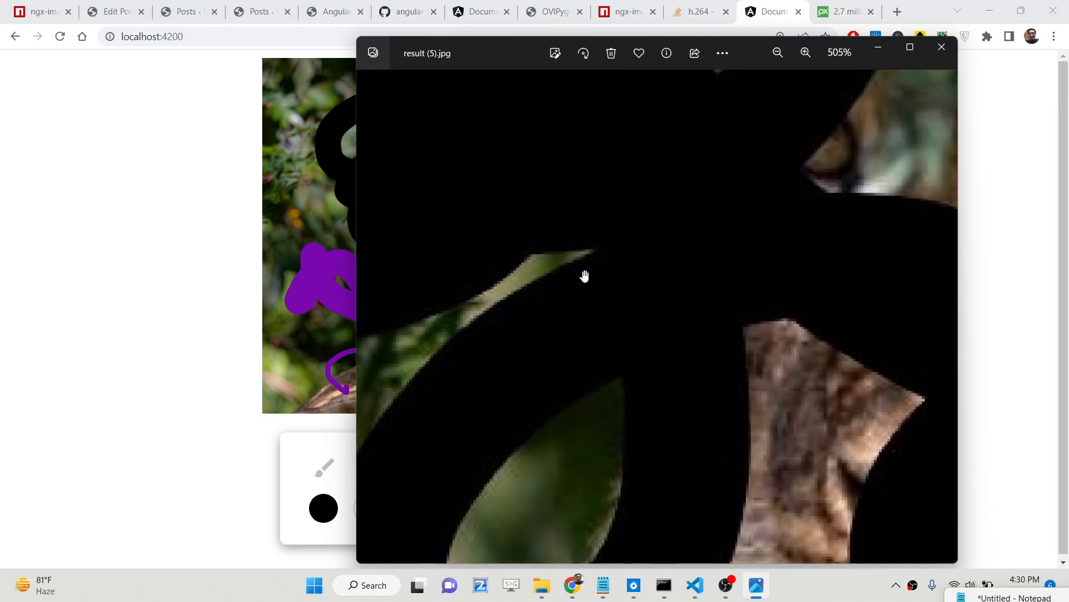
left_click(777, 53)
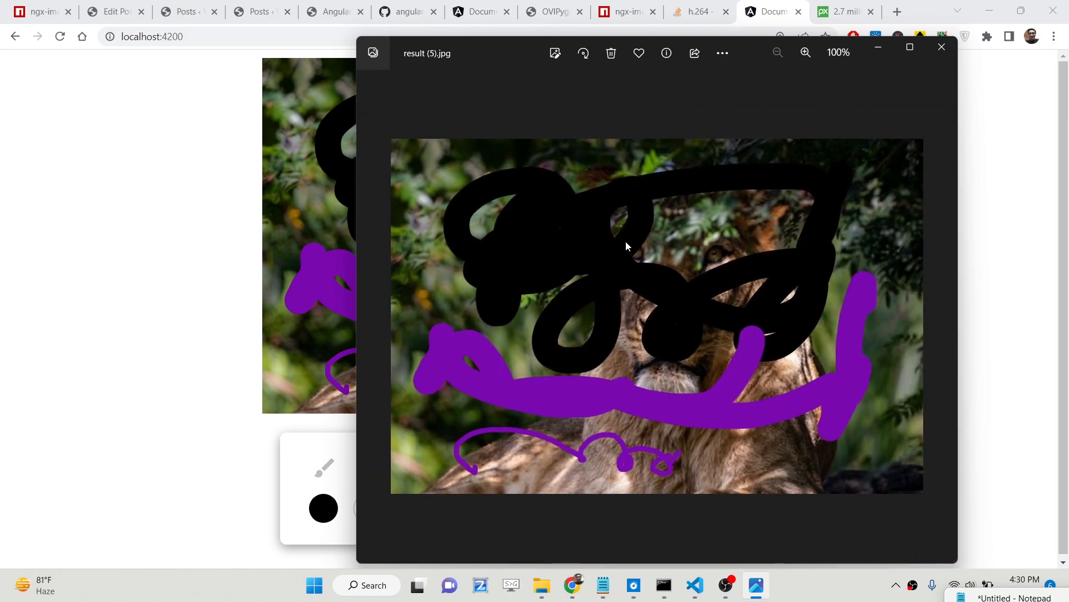
left_click(942, 46)
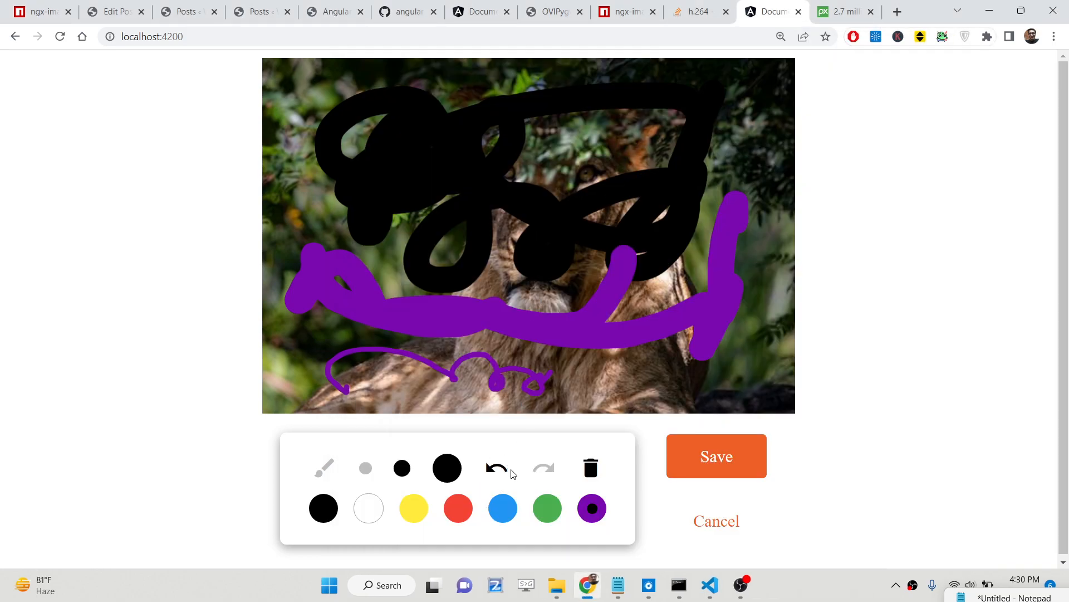
Undo the old strokes and scribble thin blue and purple lines across the lion's face.
left_click(494, 467)
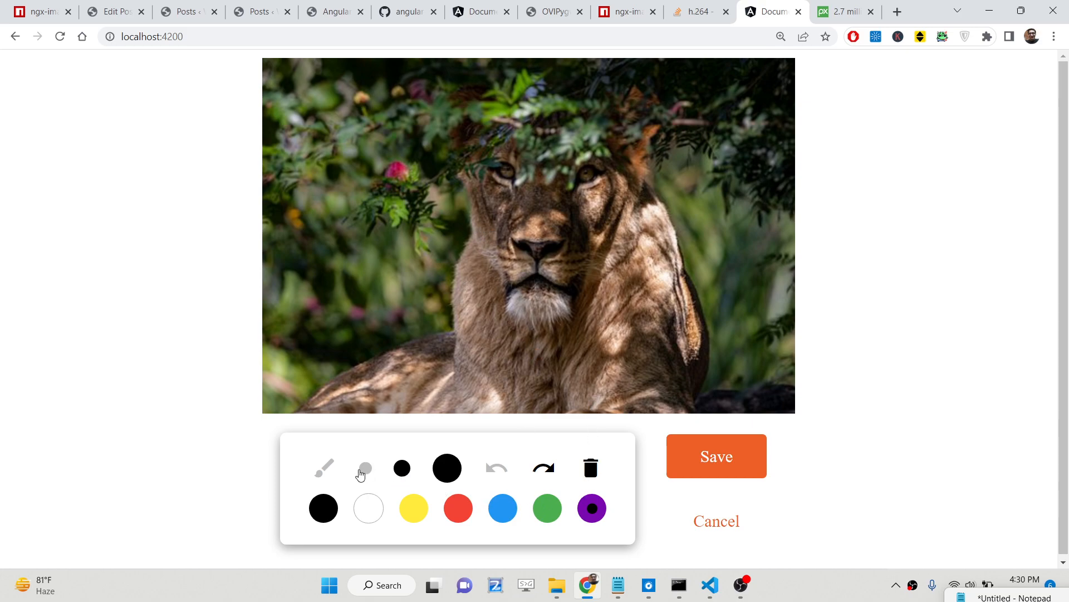
left_click(447, 469)
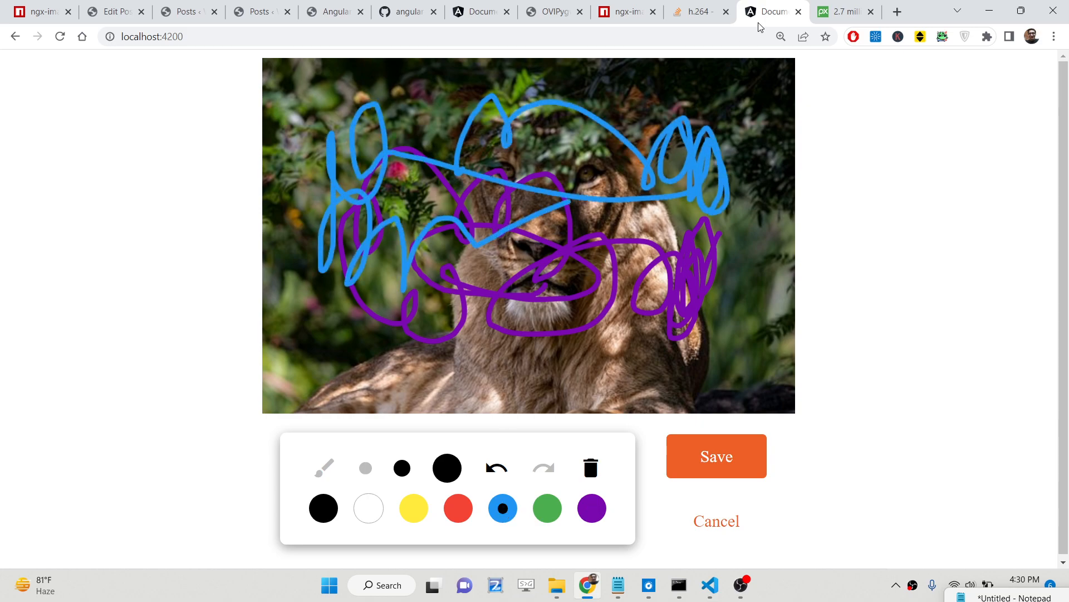
left_click(626, 12)
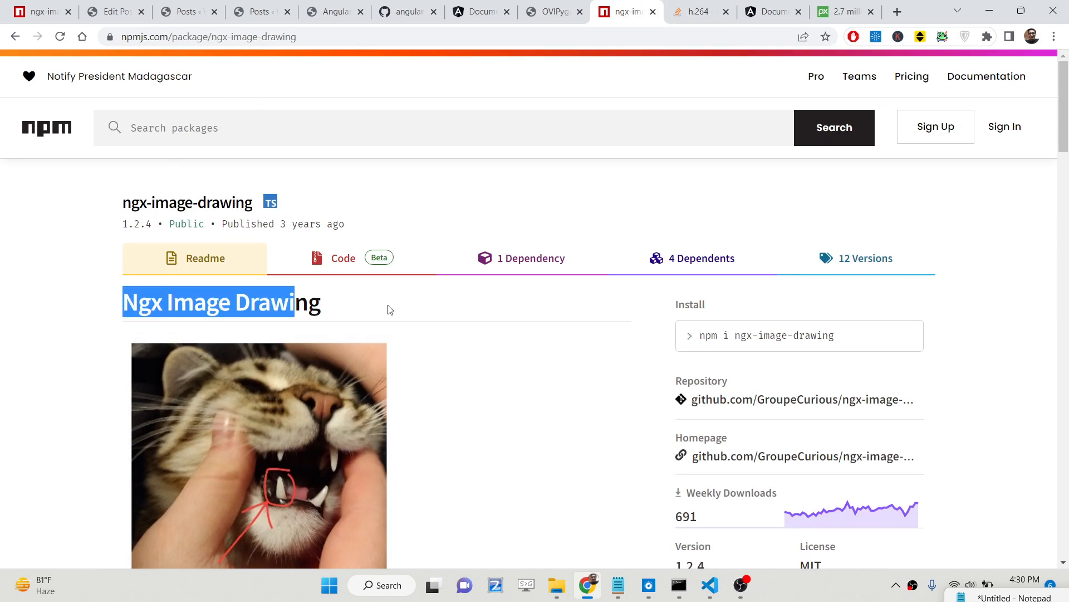
scroll("down", 3)
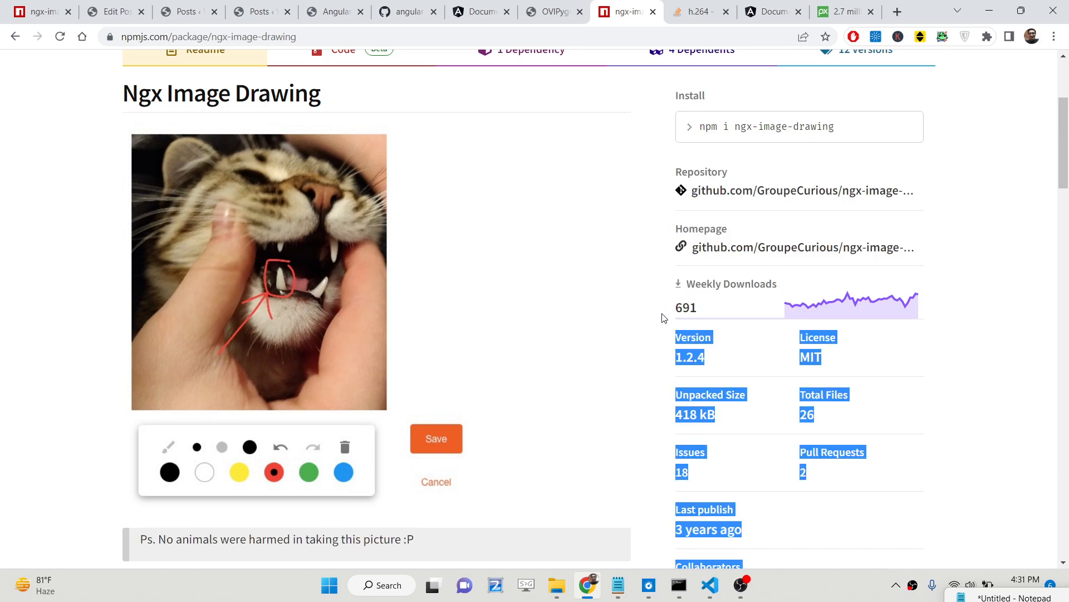
scroll("down", 3)
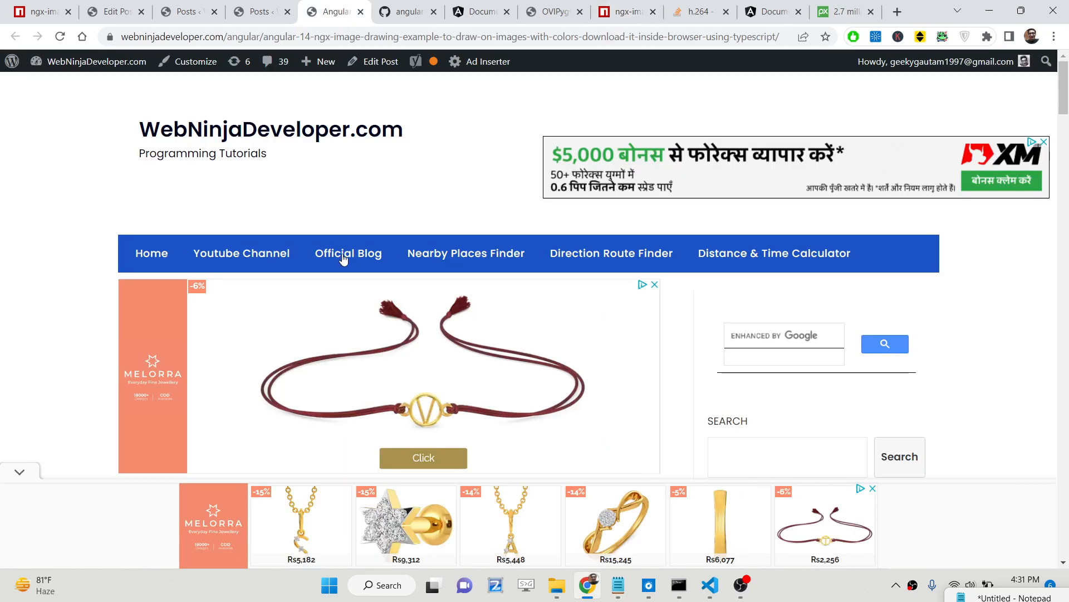
Skim the blog's install steps, then download the lion drawing as result (6).jpg.
scroll("down", 3)
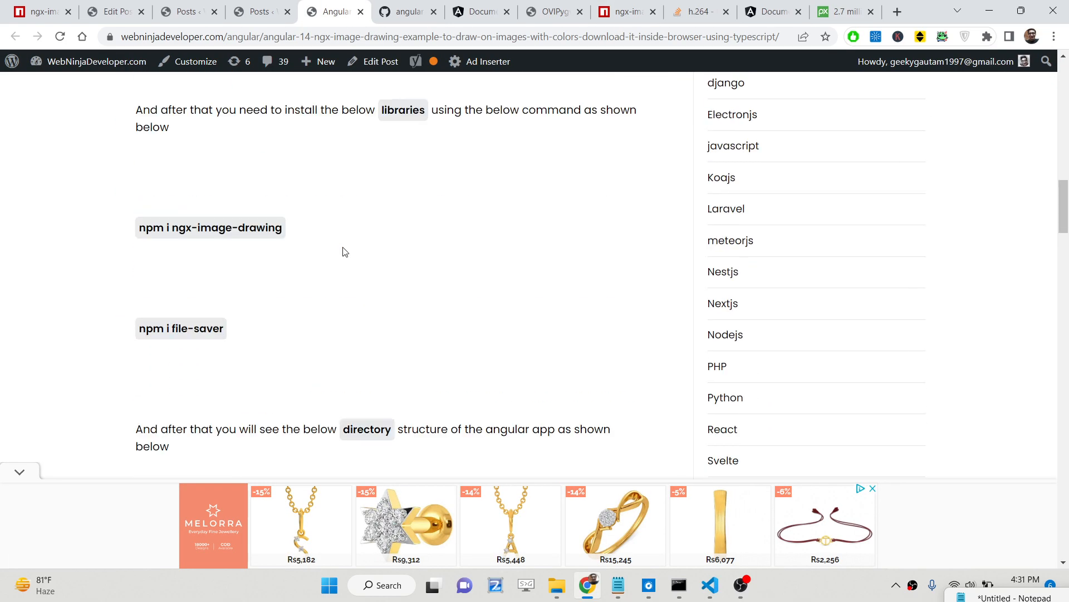
scroll("down", 3)
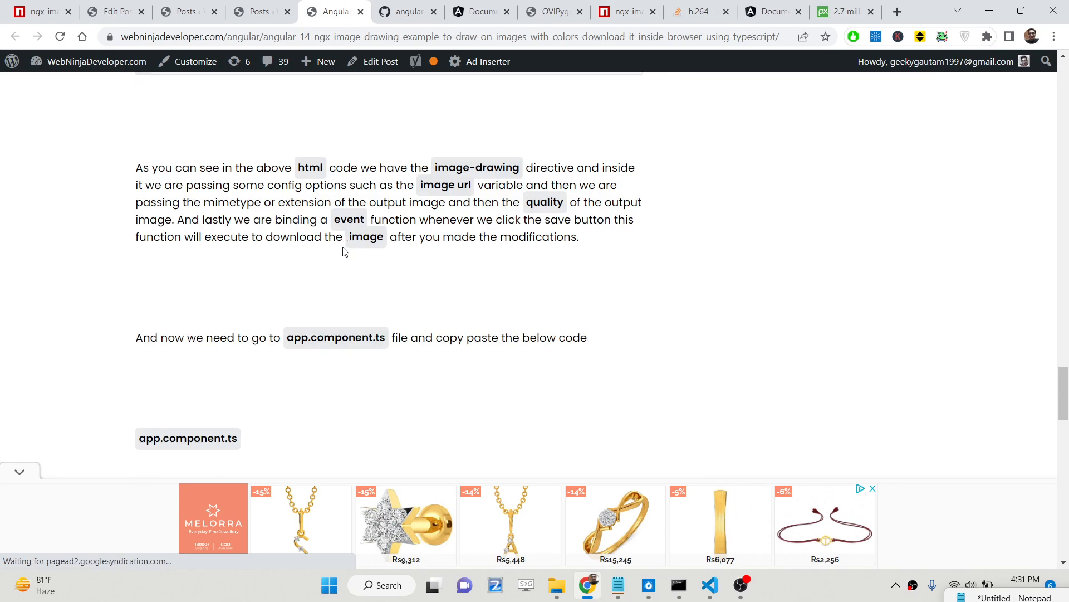
scroll("down", 3)
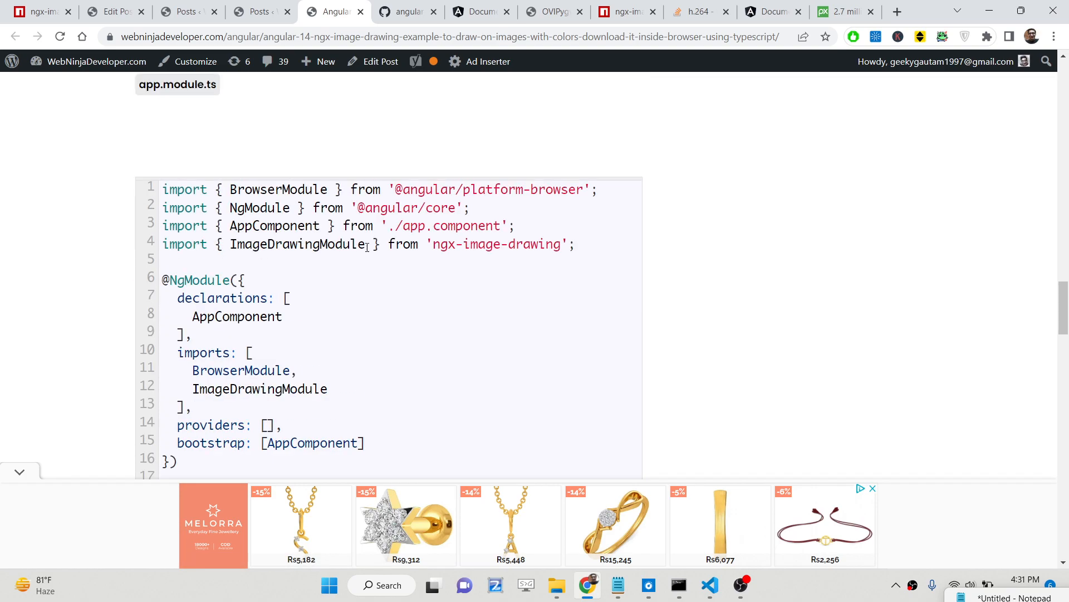
left_click(772, 12)
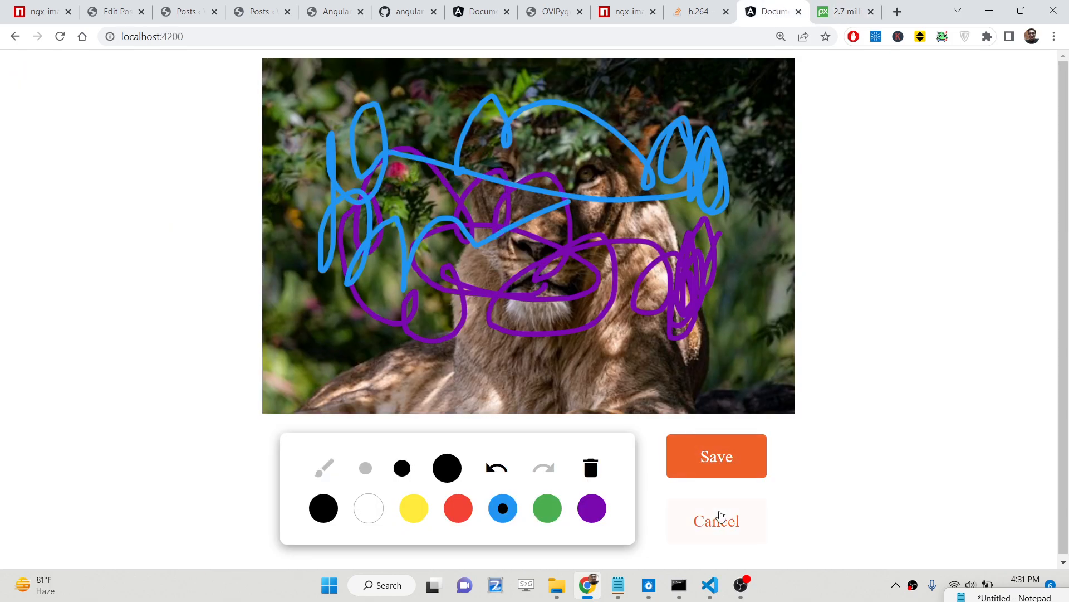
left_click(715, 456)
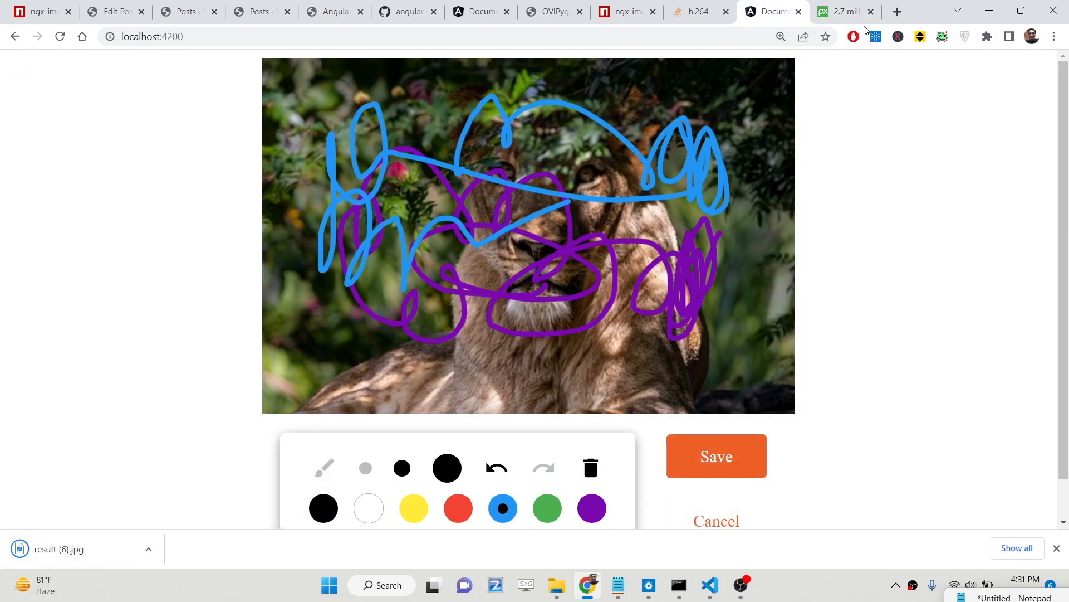
Search npm for file-saver and open its package page.
left_click(619, 11)
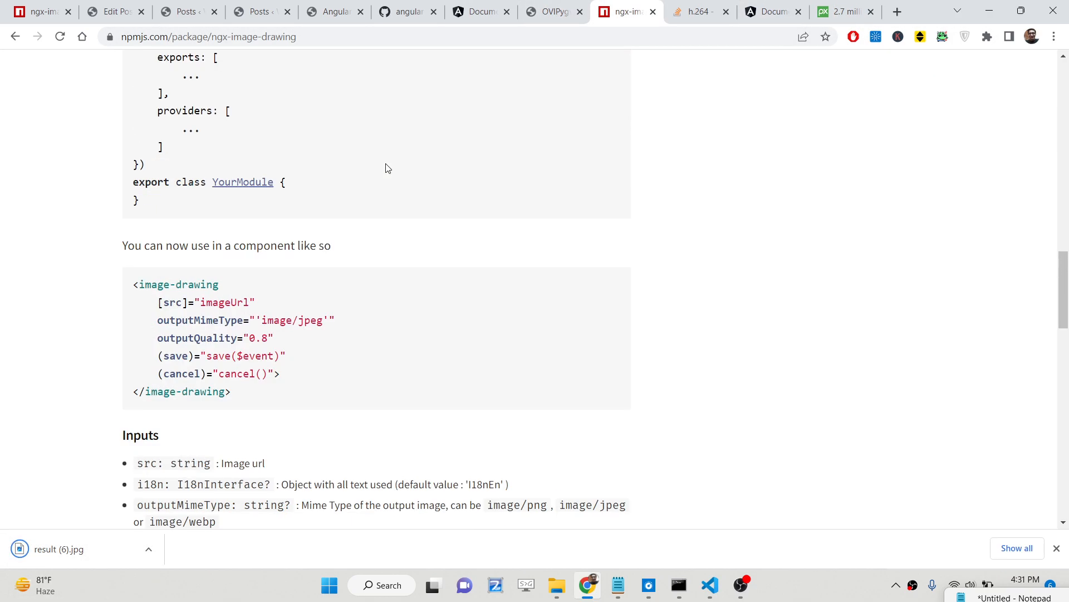
scroll("up", 3)
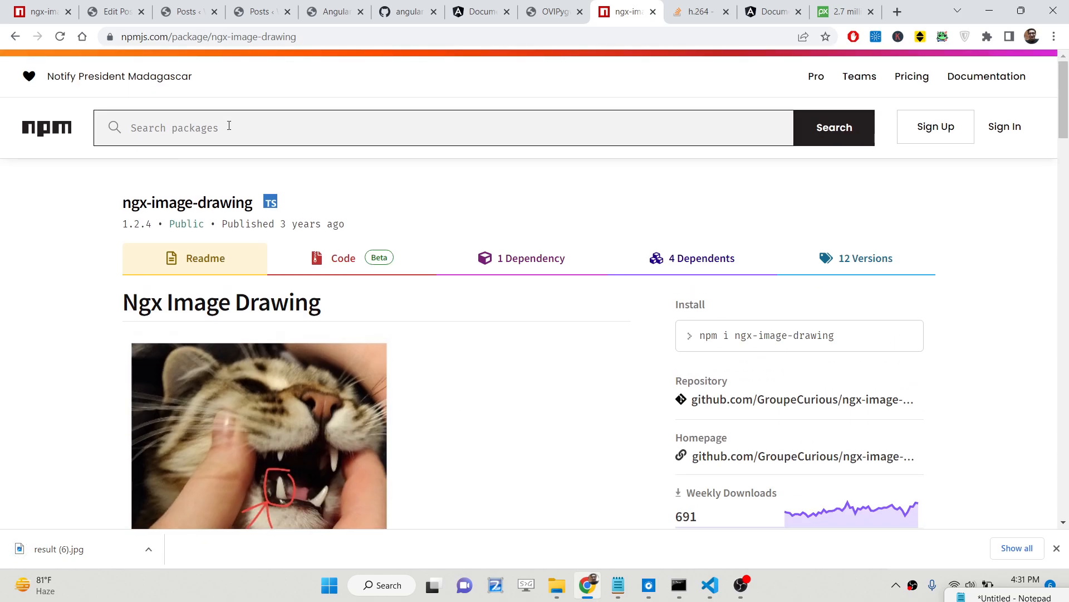
type("file-saver.")
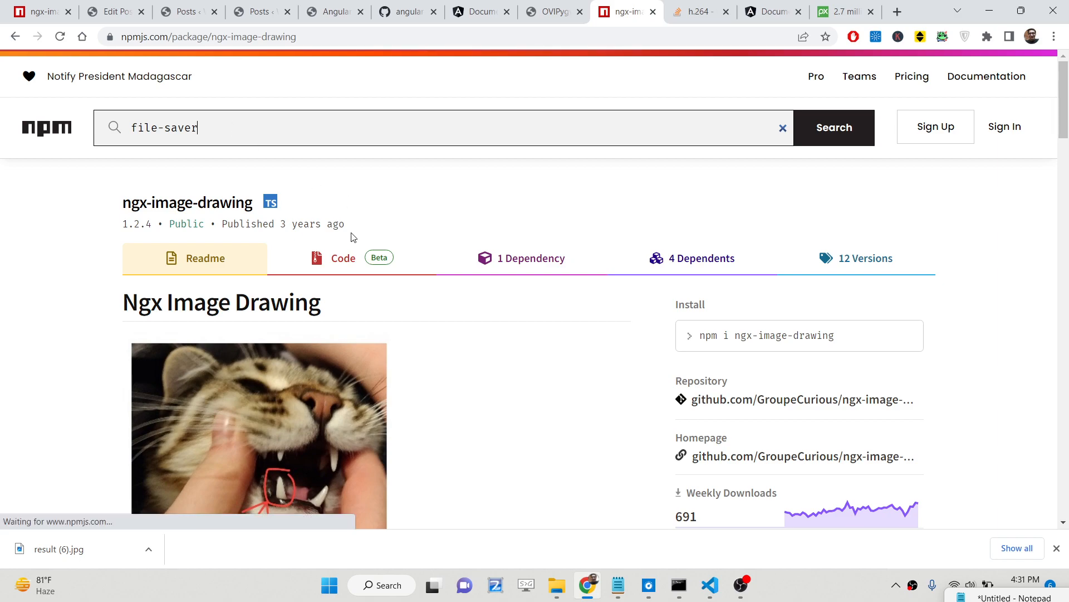
left_click(834, 128)
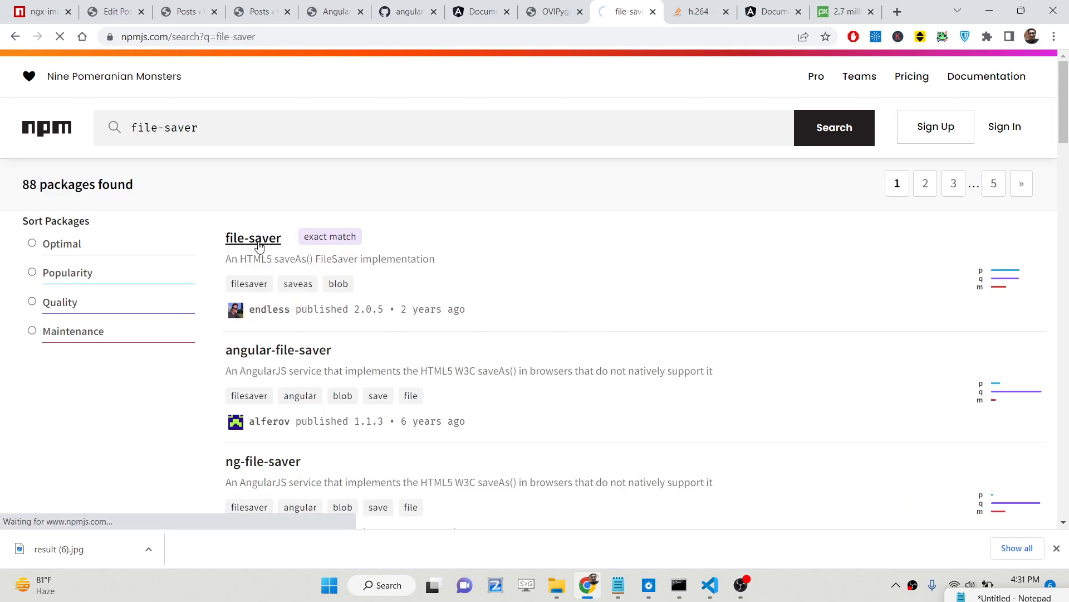
left_click(253, 237)
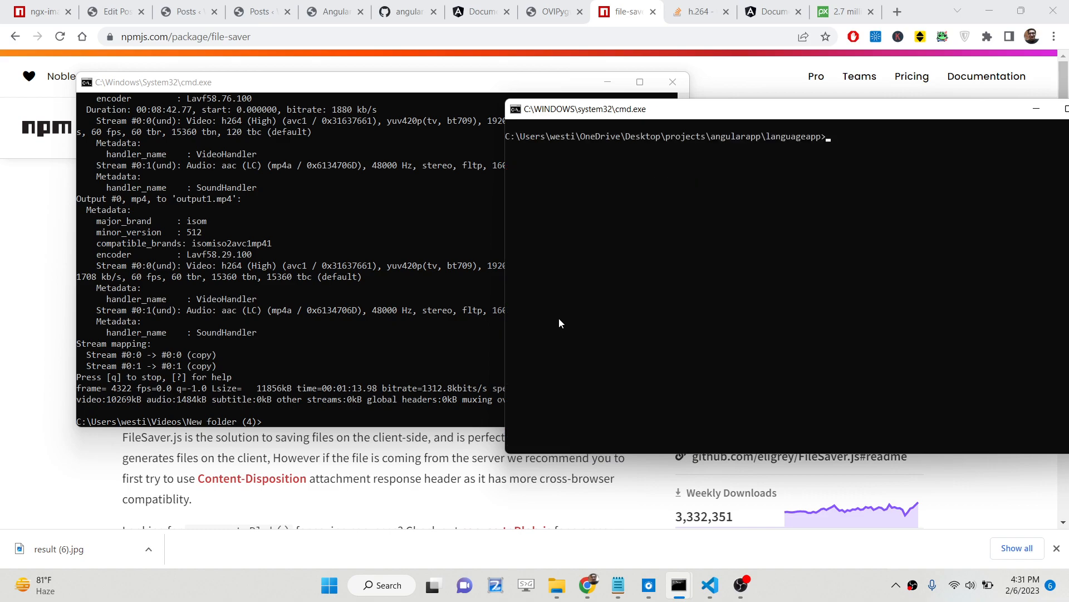
Run npm i ngx-image-drawing file-saver in the project and restart ng serve.
type("npm i")
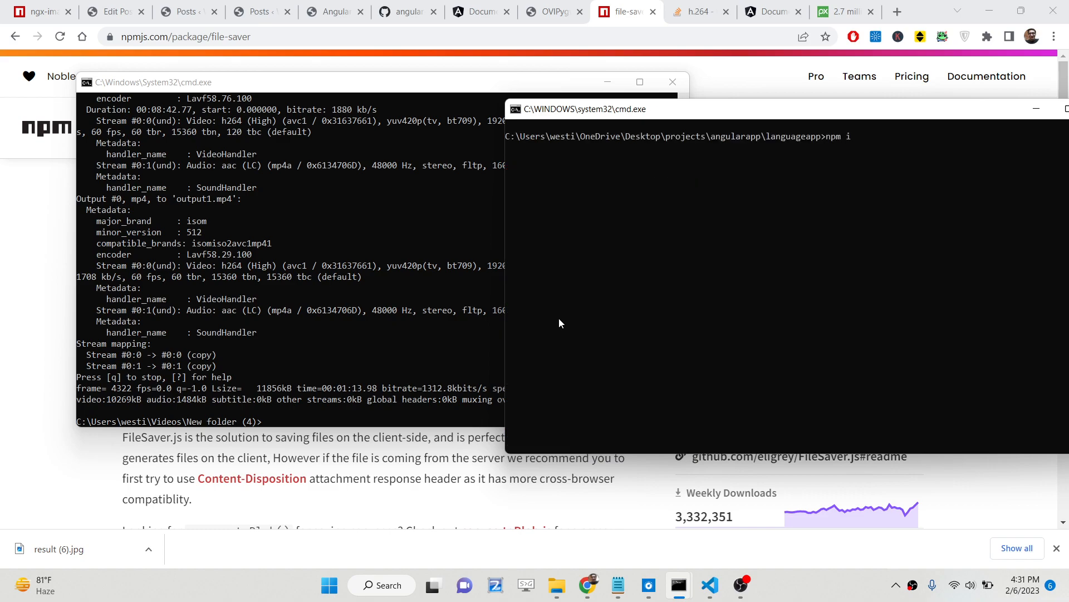
type("ngx-image")
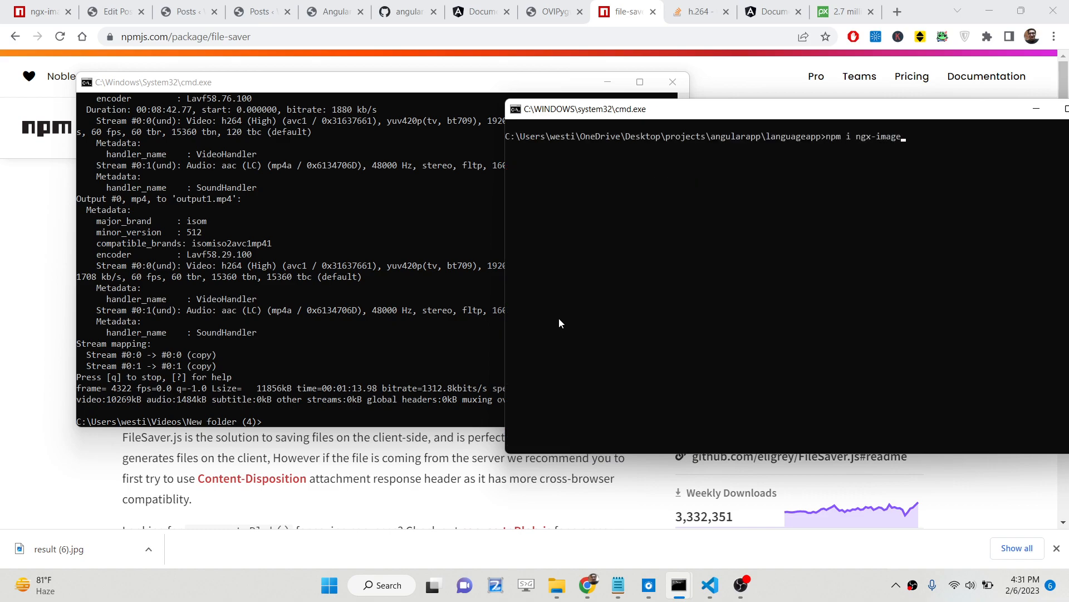
type("-drawing file-saver")
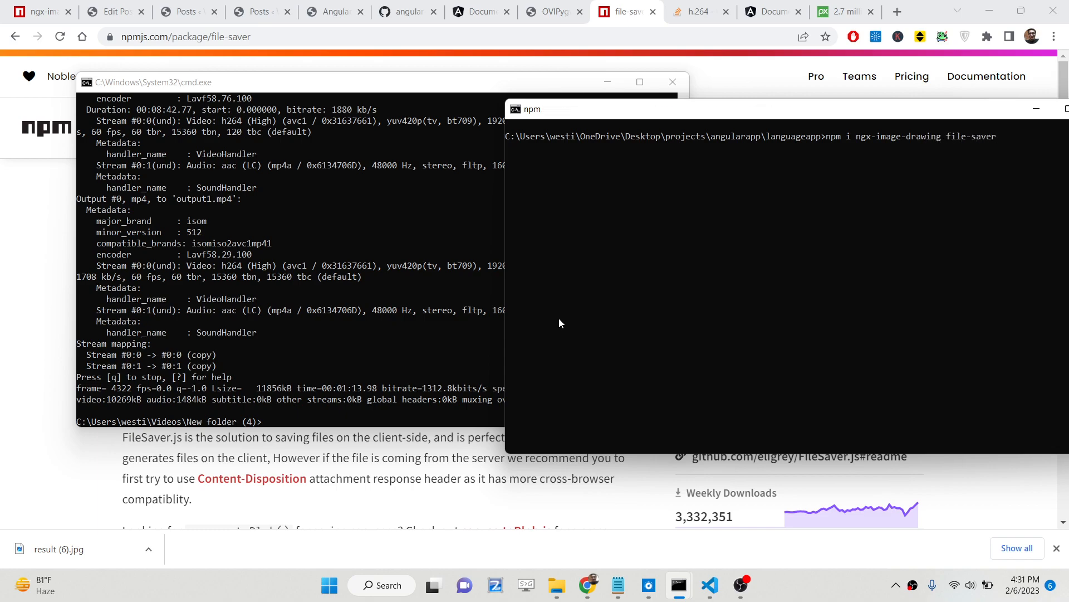
key("ctrl+c")
type("ng serve")
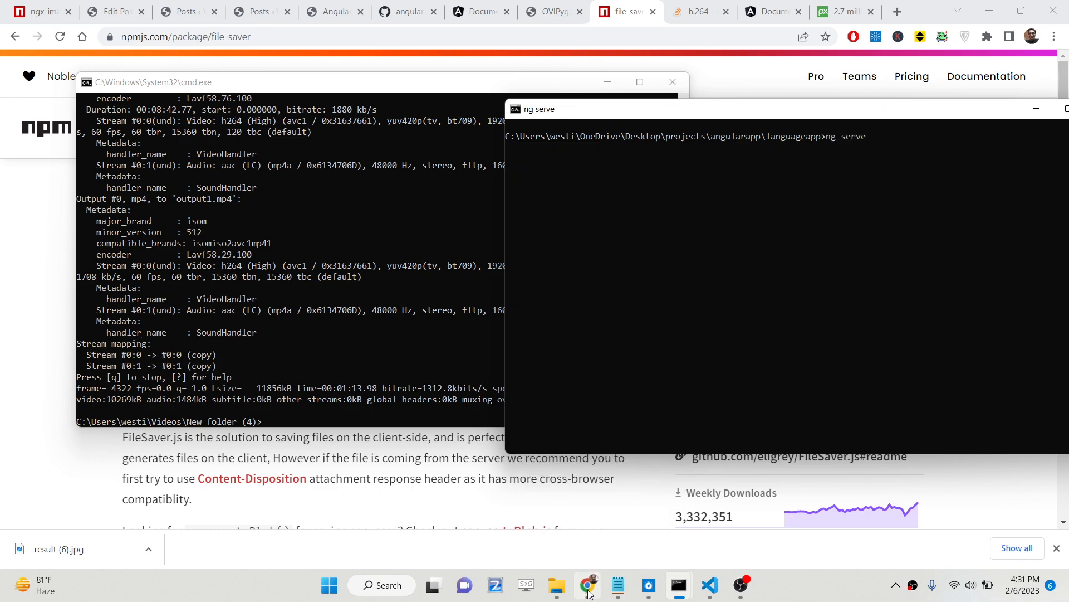
left_click(709, 586)
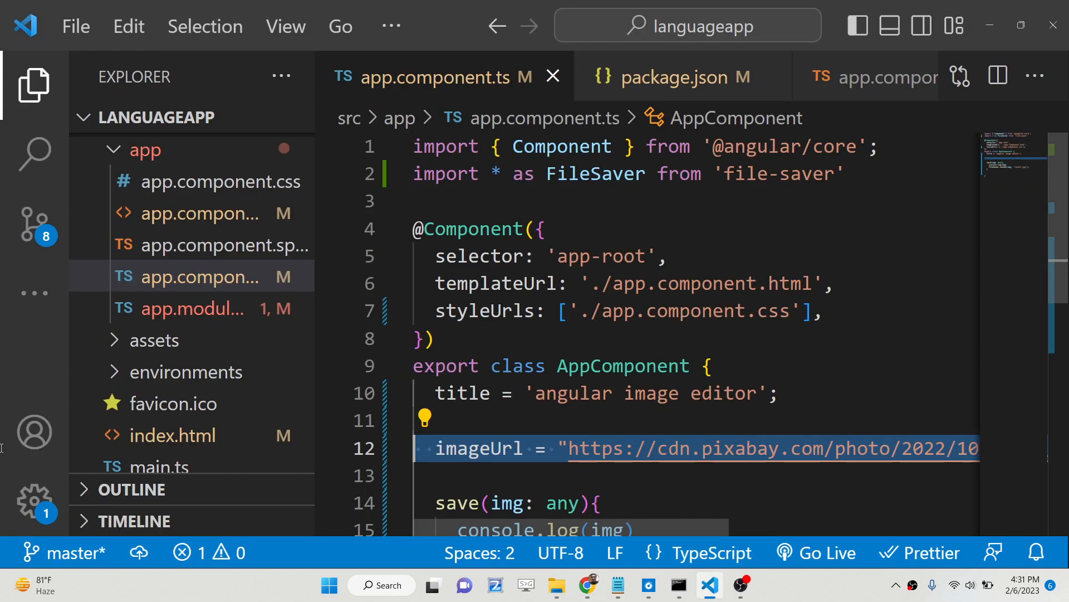
Expand src > app in the Explorer and open app.module.ts.
scroll("down", 3)
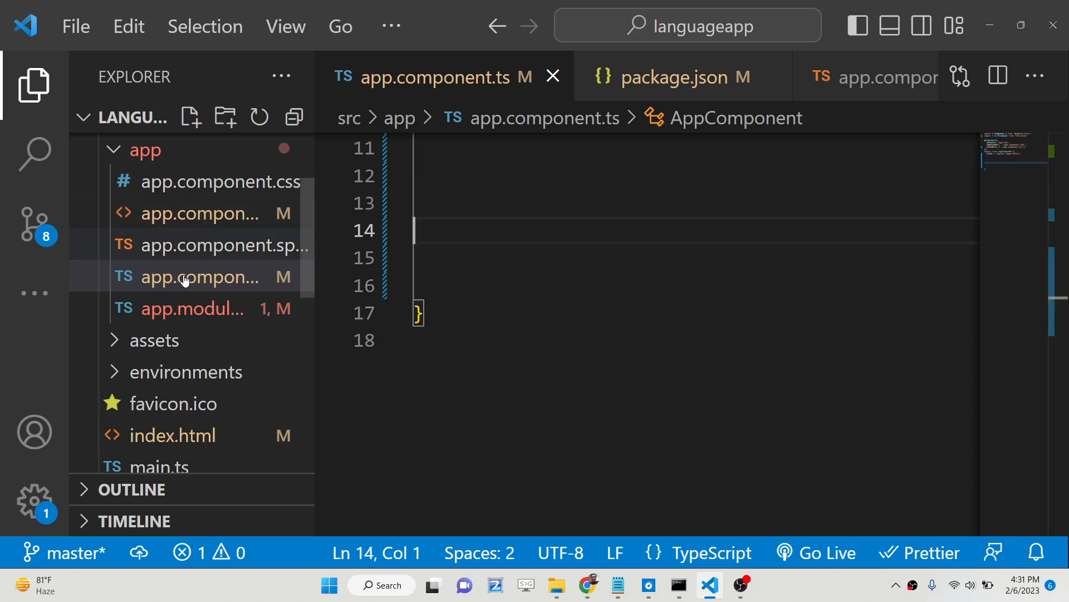
left_click(191, 308)
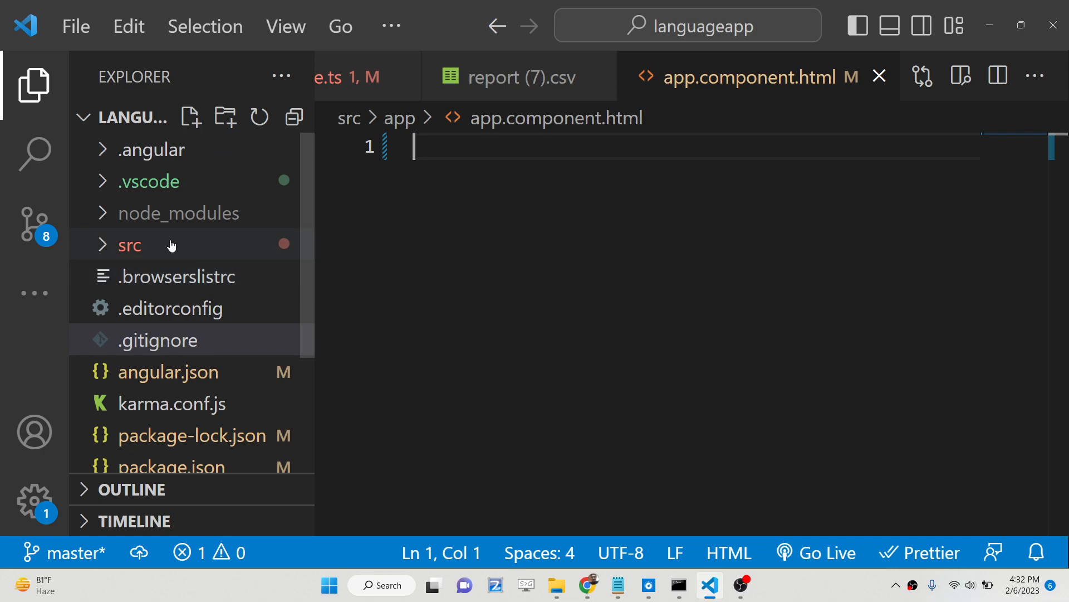
left_click(128, 245)
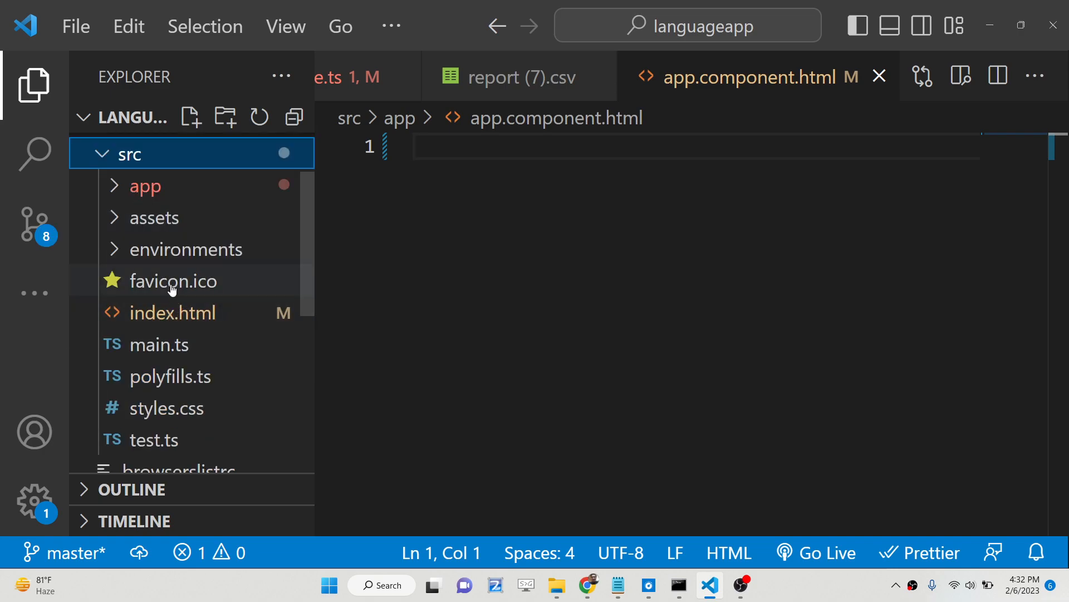
left_click(145, 185)
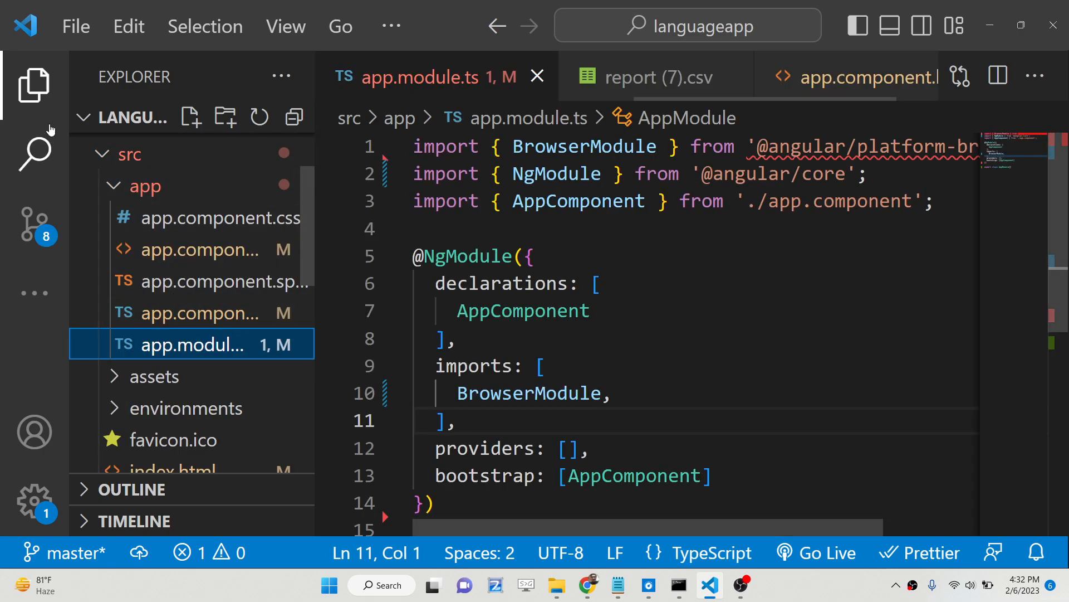
Add import {ImageDrawingModule} from 'ngx-image-drawing' and list it in the module imports.
left_click(32, 85)
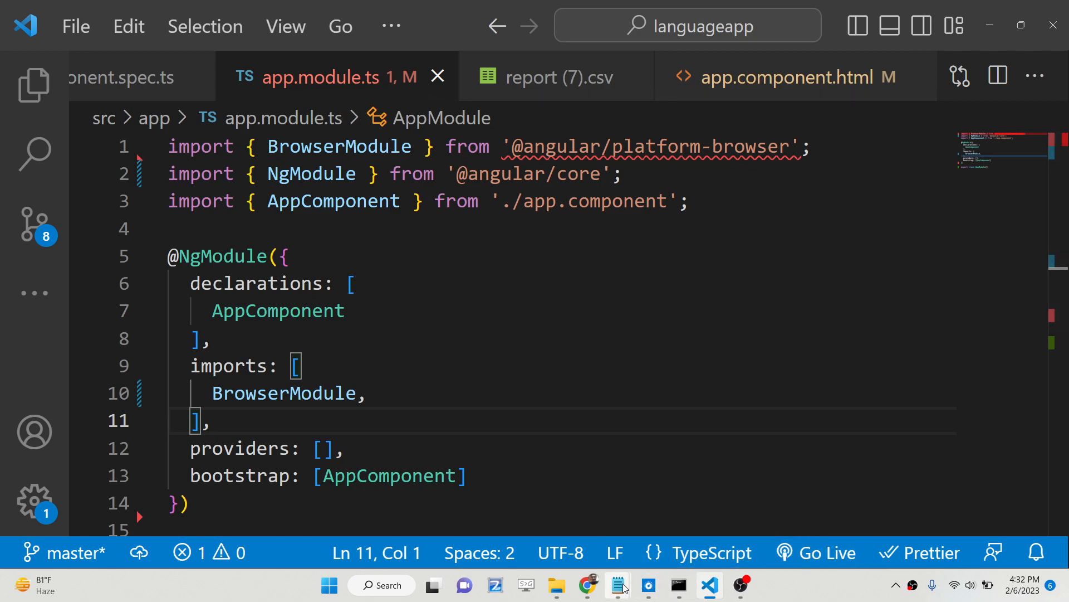
mouse_move(617, 585)
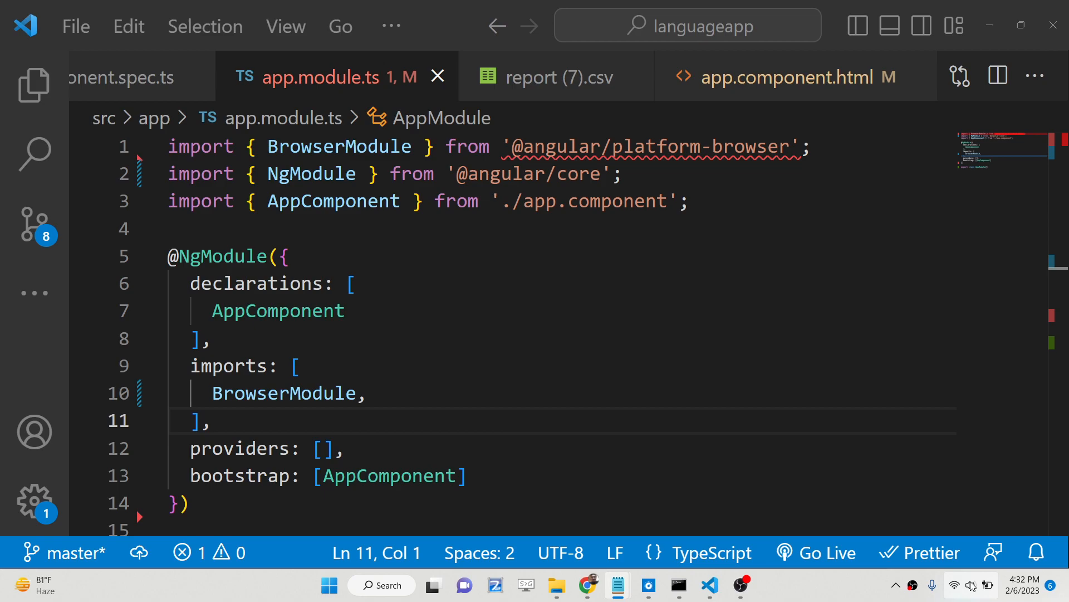
mouse_move(616, 585)
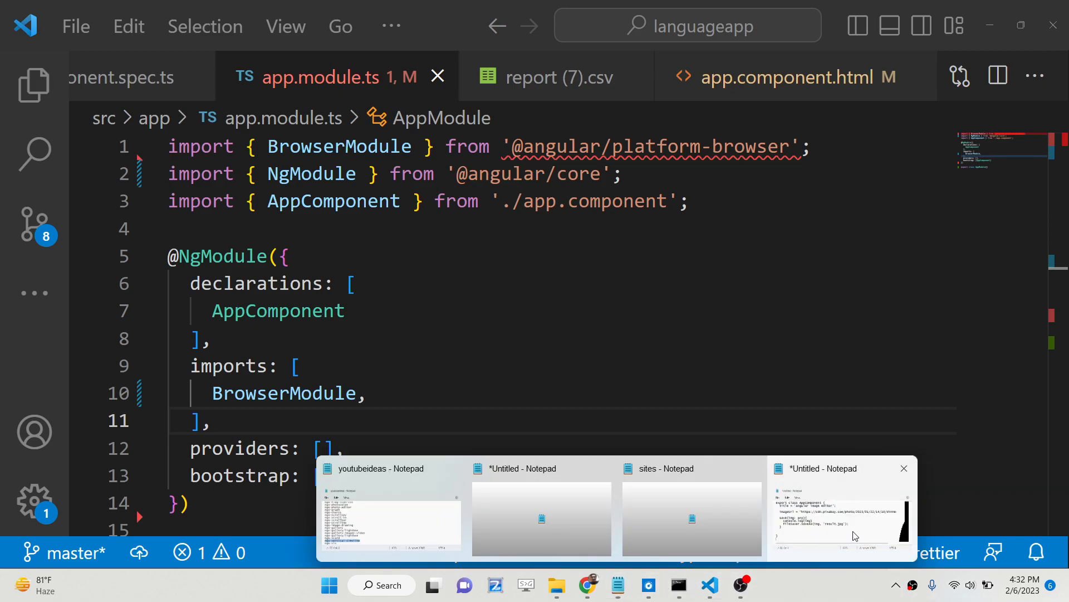
left_click(842, 519)
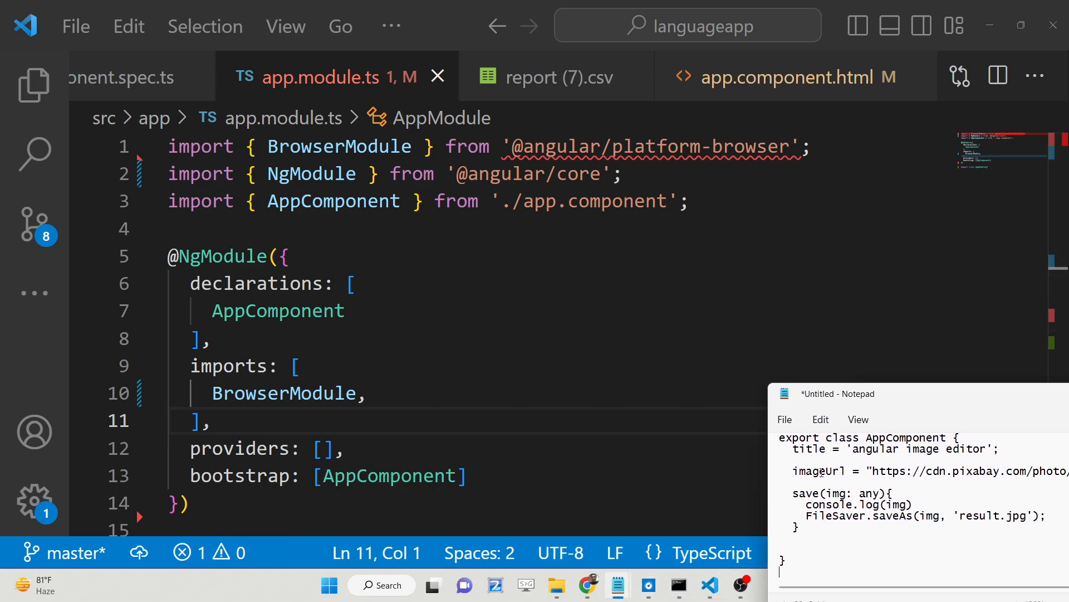
left_click(314, 229)
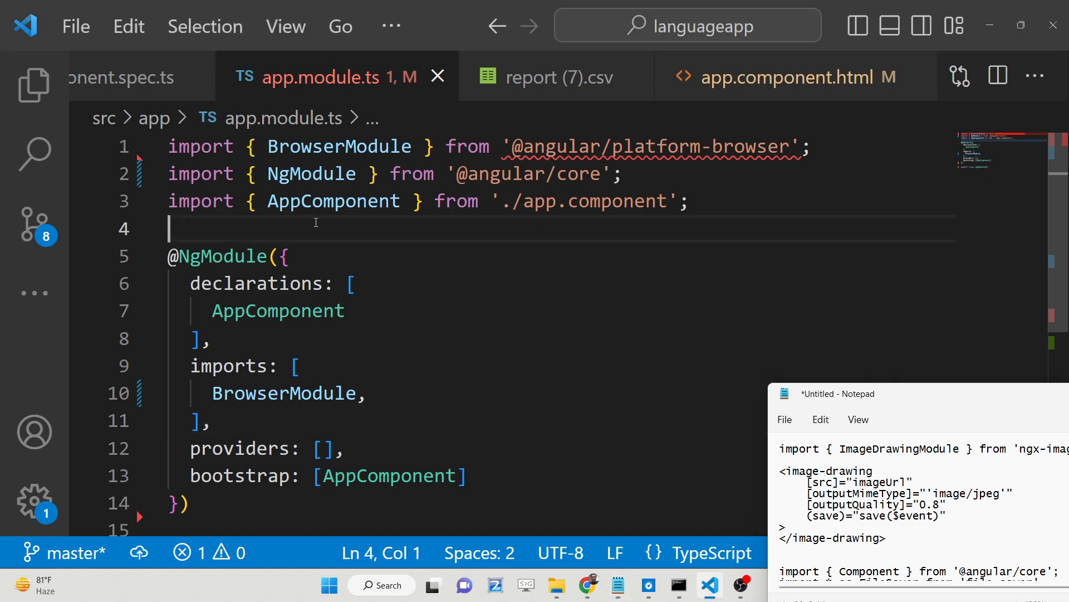
type("imort {")
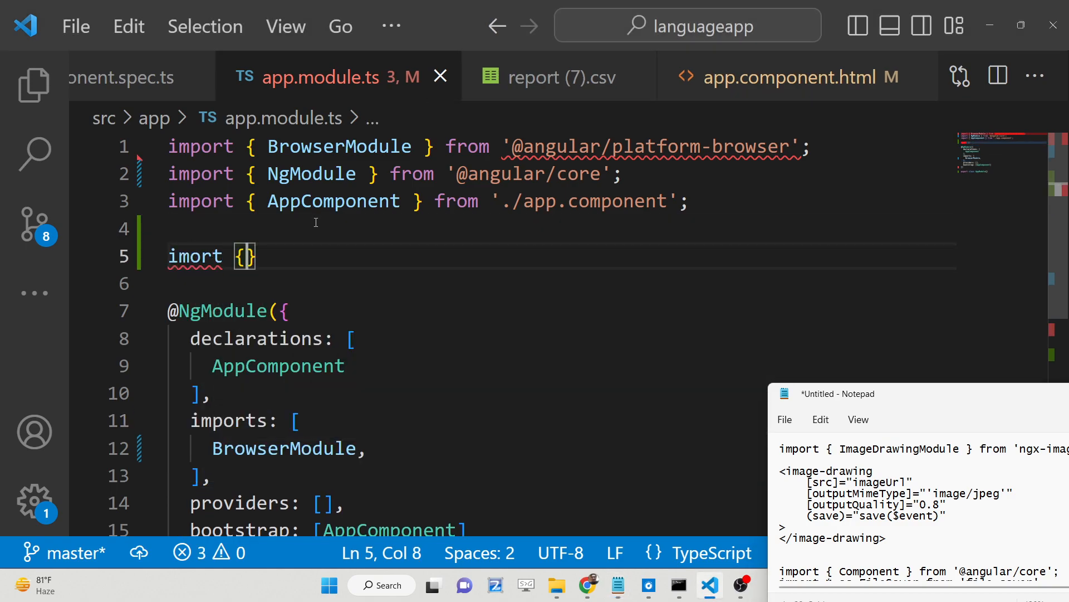
left_click(204, 256)
type("p")
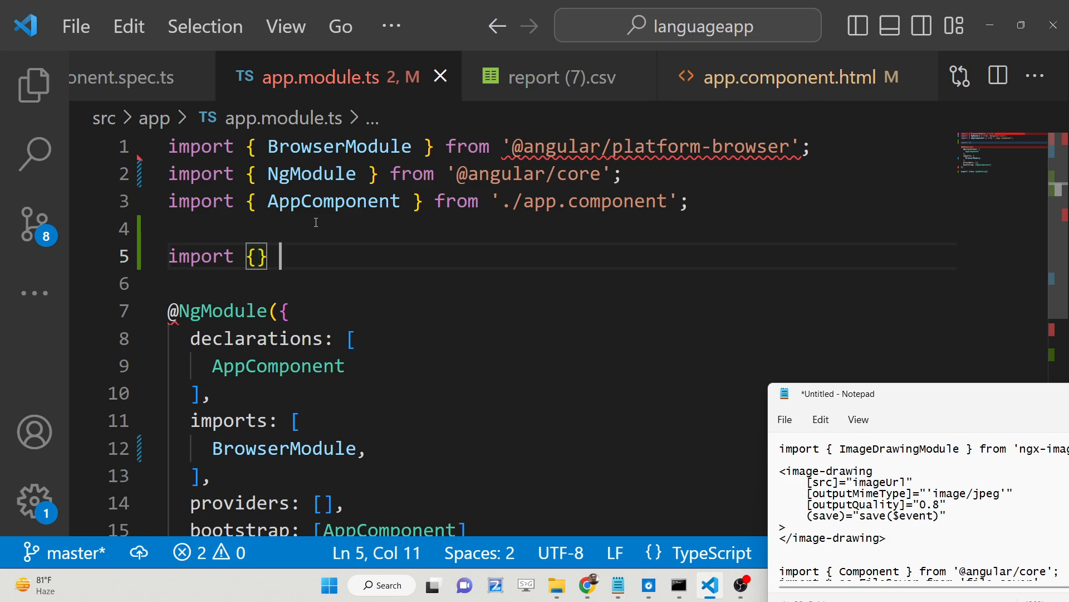
type("from 'ngx-image-drawing")
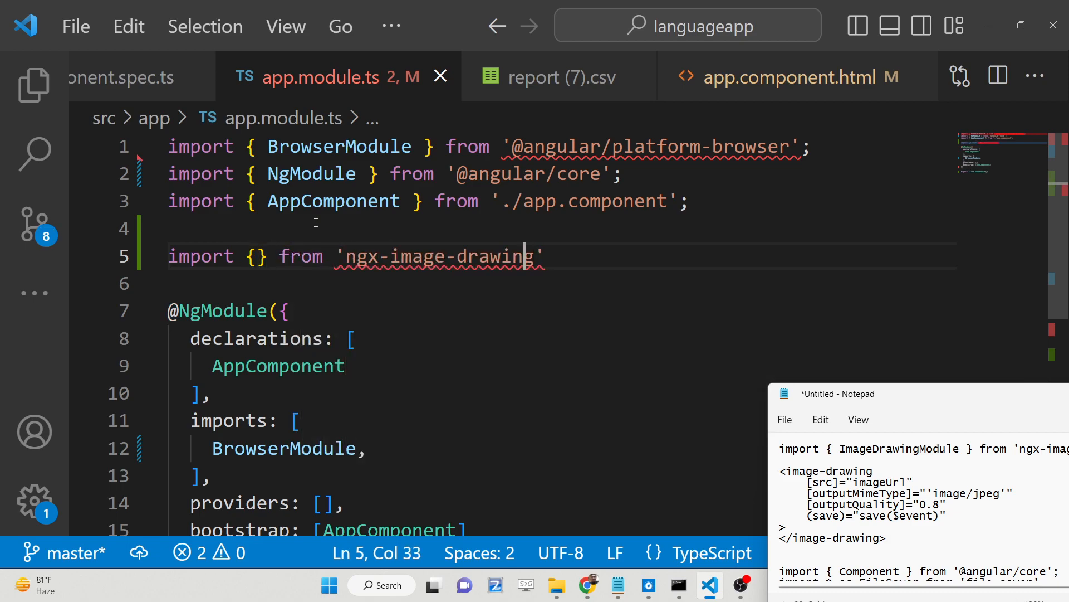
left_click(255, 256)
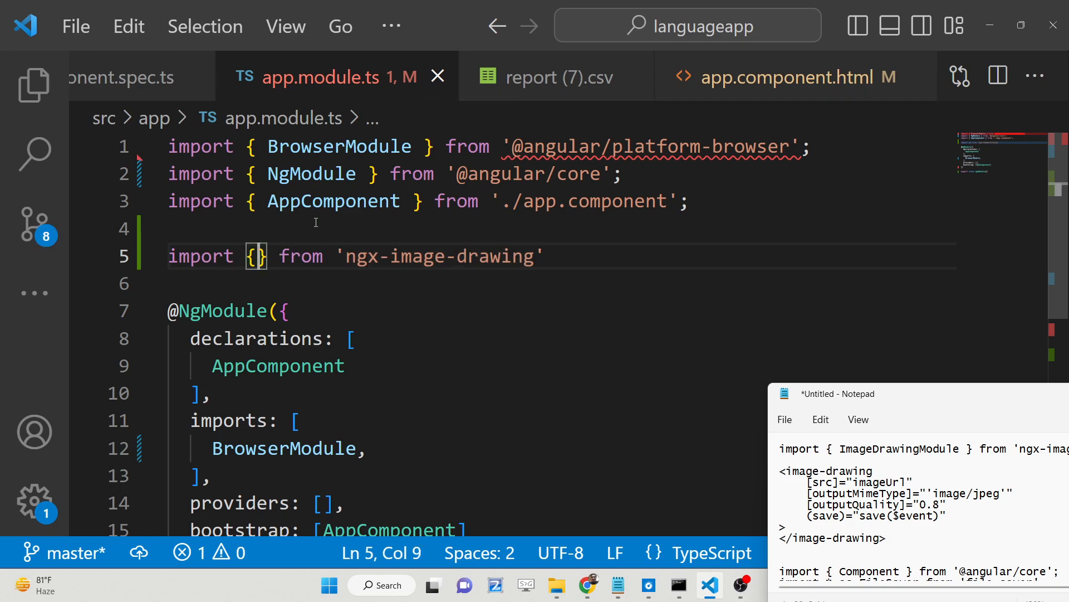
type("Ng")
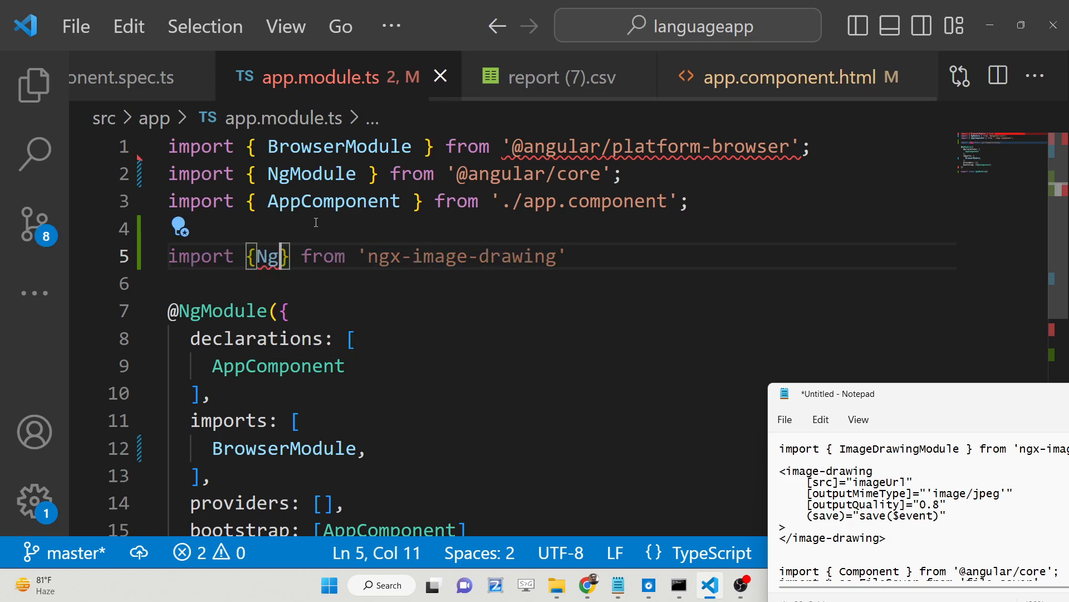
type("ImageDrawingModule")
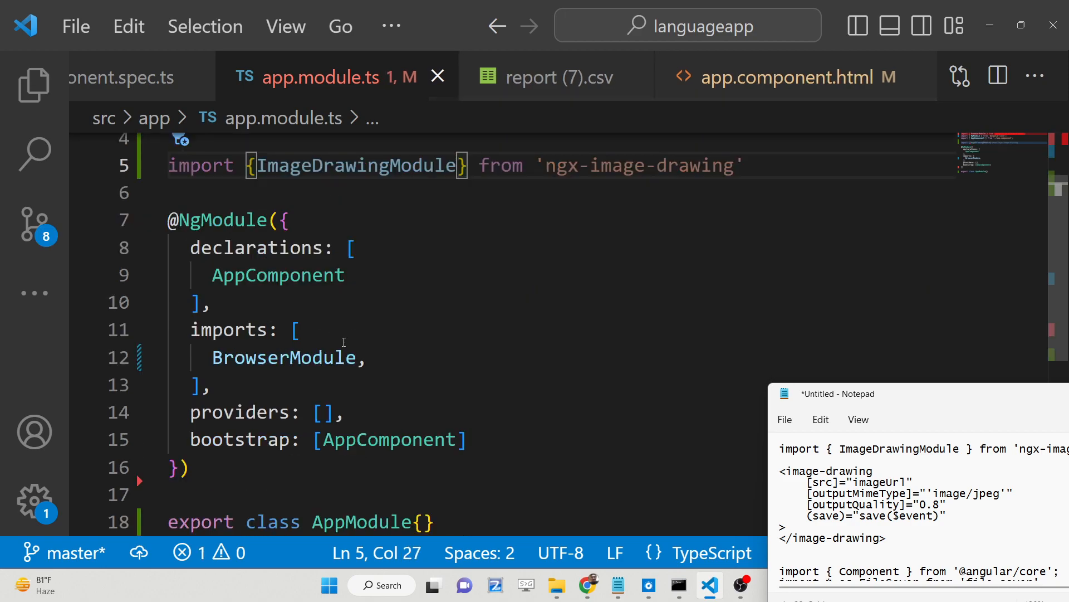
type("ImageDrawingModule")
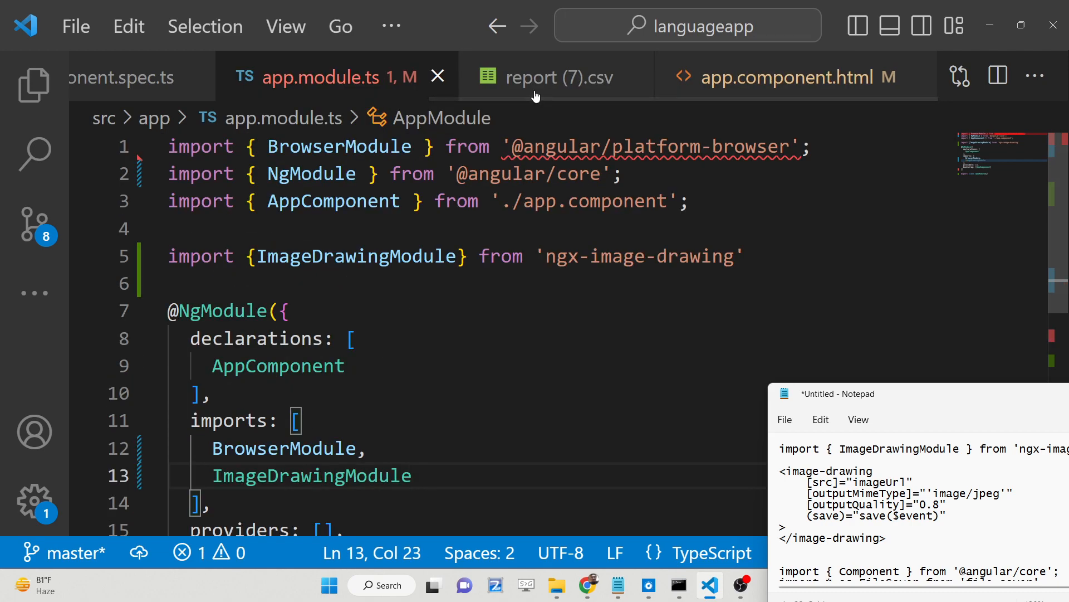
left_click(32, 84)
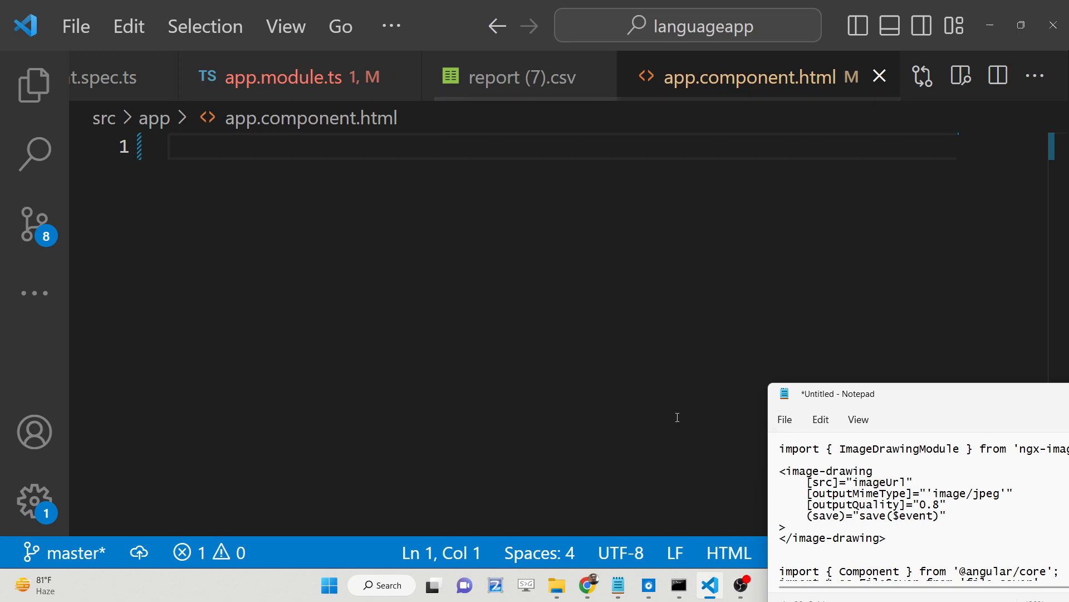
Create an <image-drawing> element with a [src] binding to imageUrl.
type("<img")
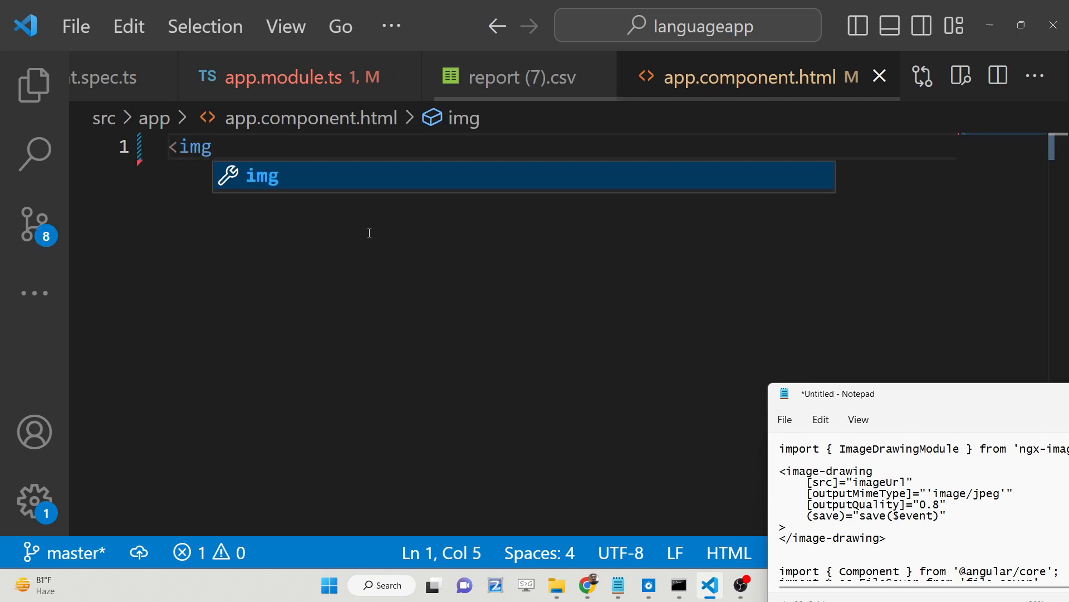
type("image-drawing")
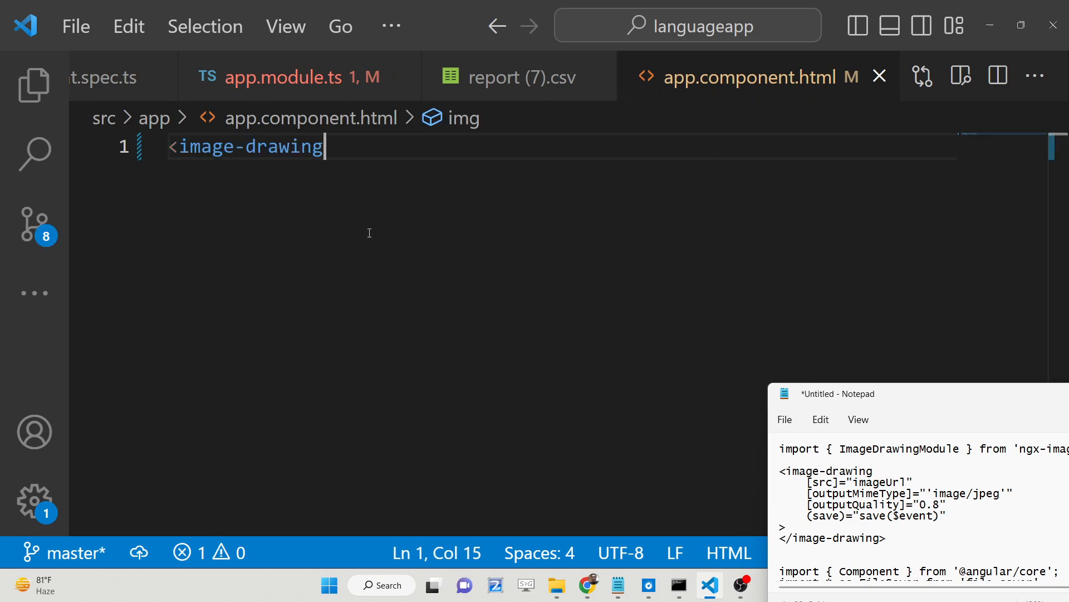
type(">")
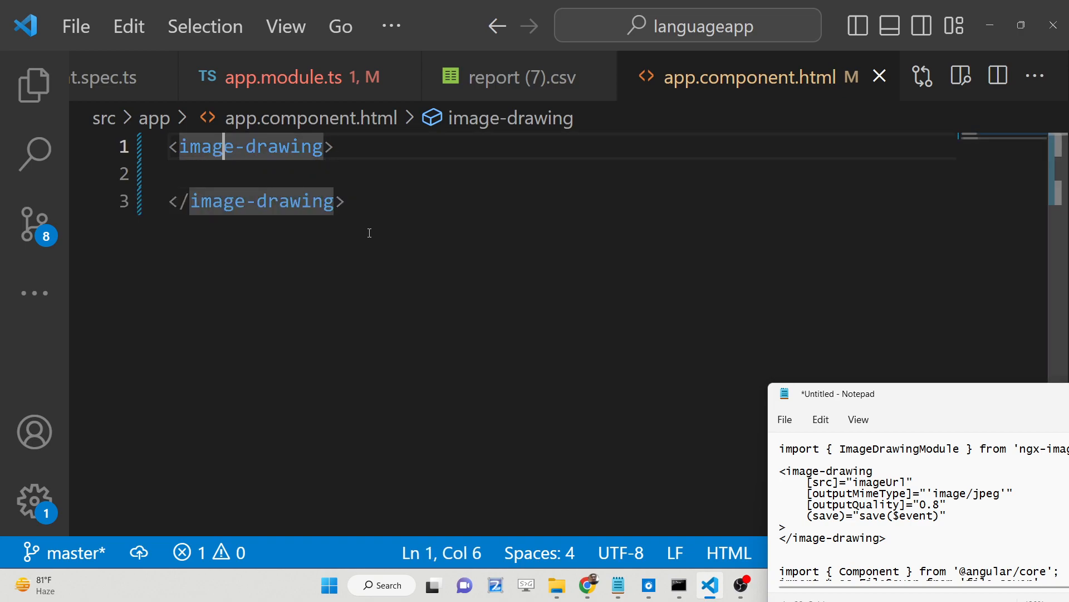
key("Return")
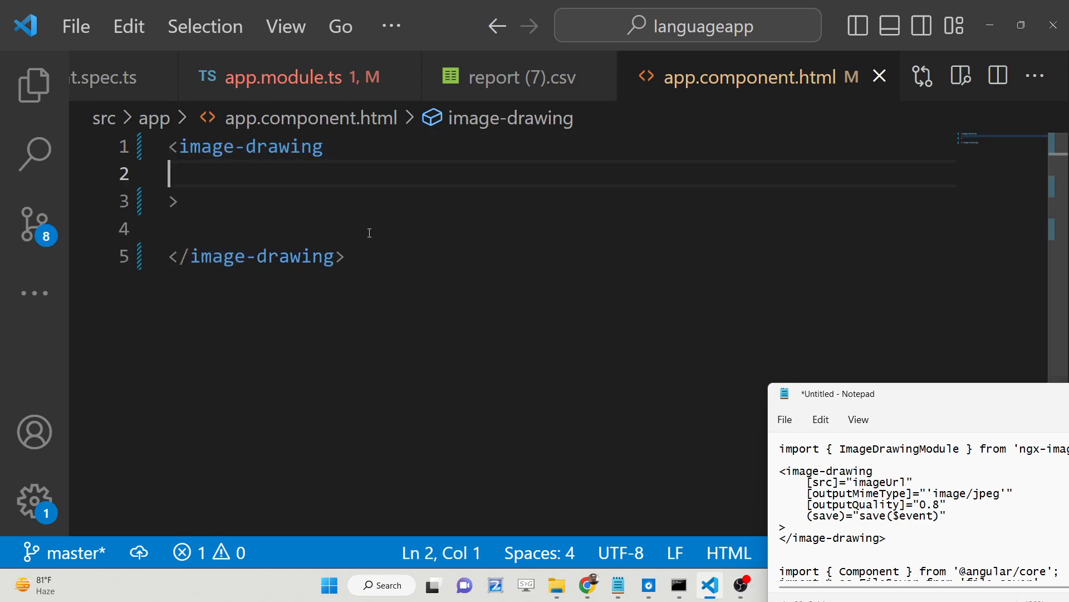
type("[src]")
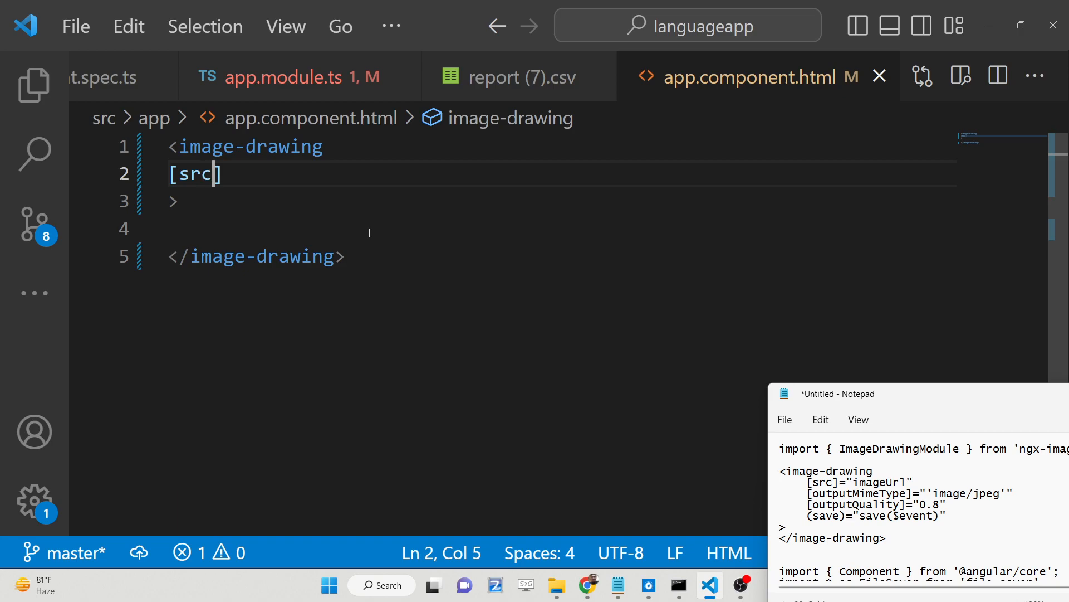
type("=\"")
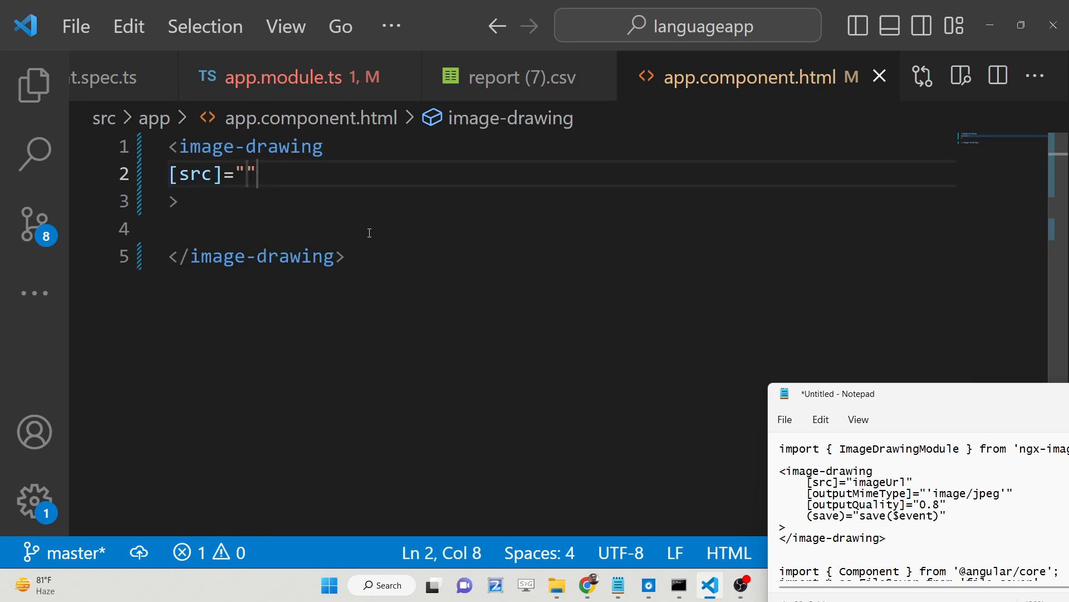
type("imageUrl")
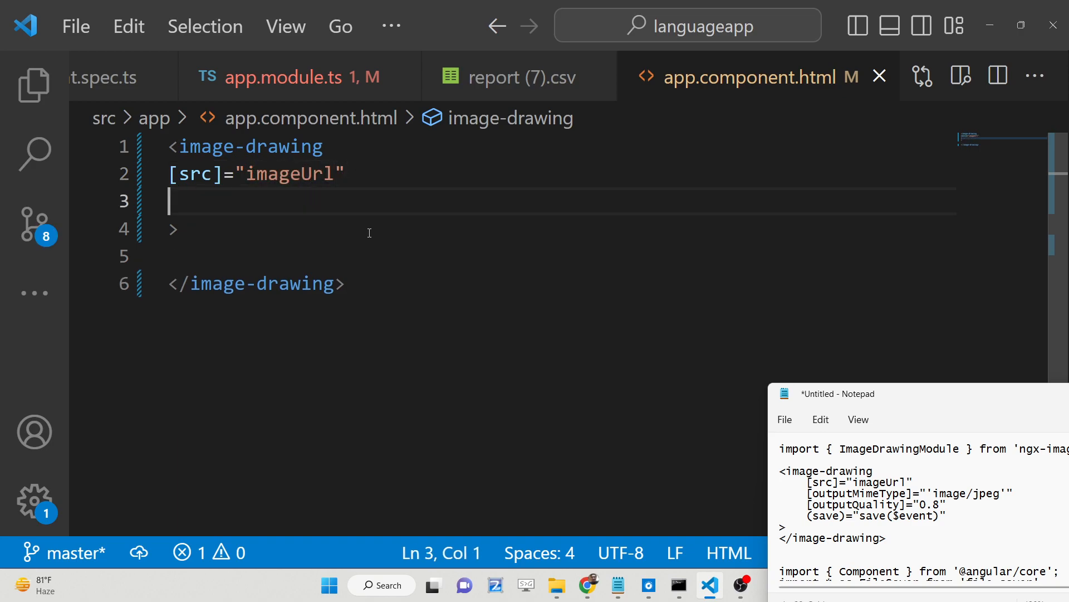
Add [outputMimeType]="'image/jpeg'" and [outputQuality]="0.9" to the element.
type("[outputMimeType")
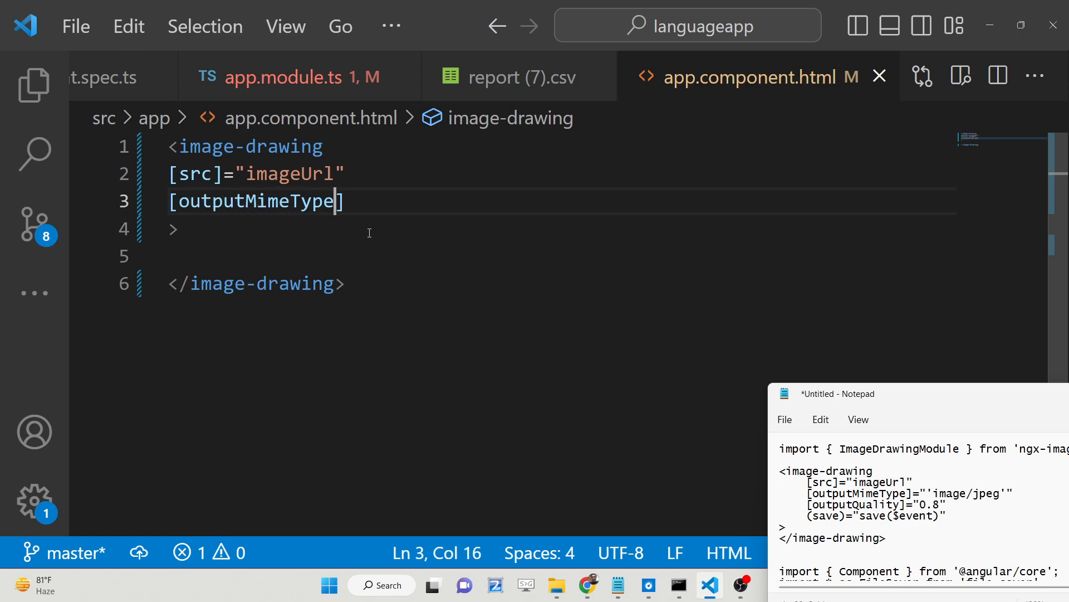
type("=\"\"")
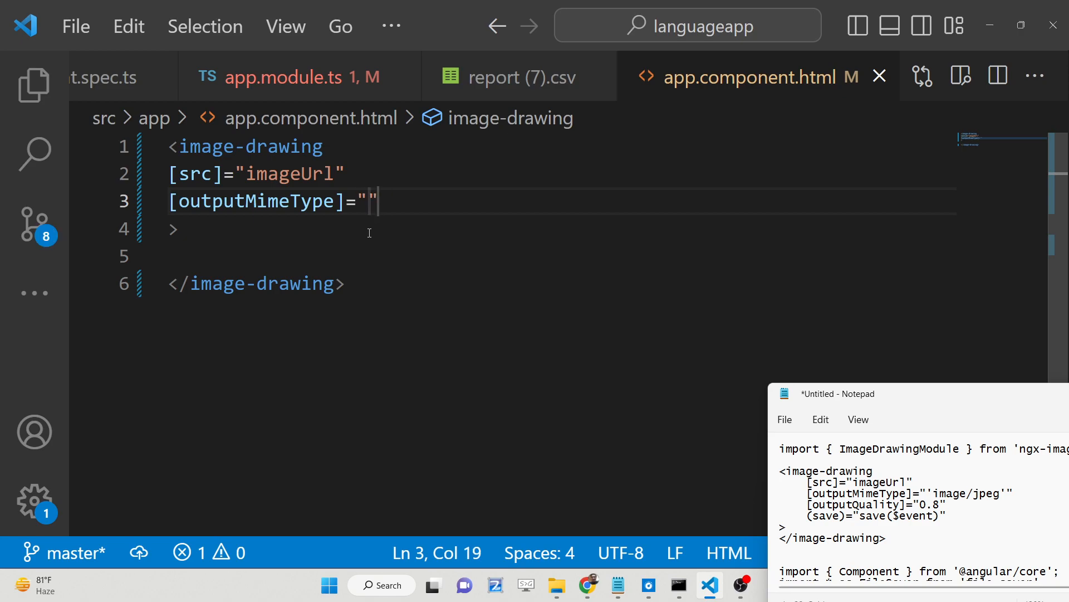
type("'ima")
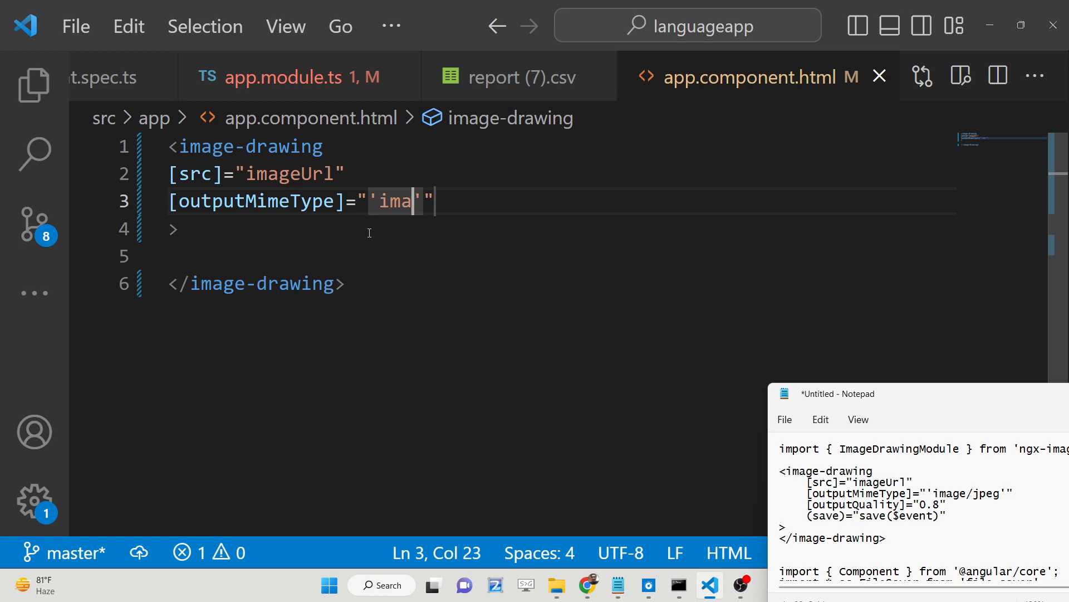
type("ge/jpeg")
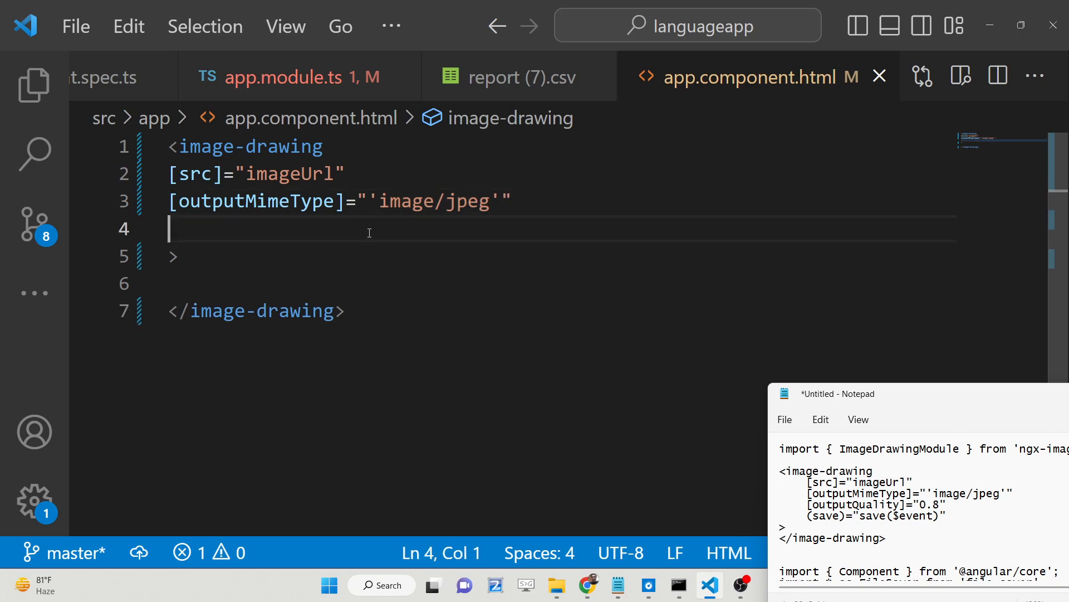
type("[output]")
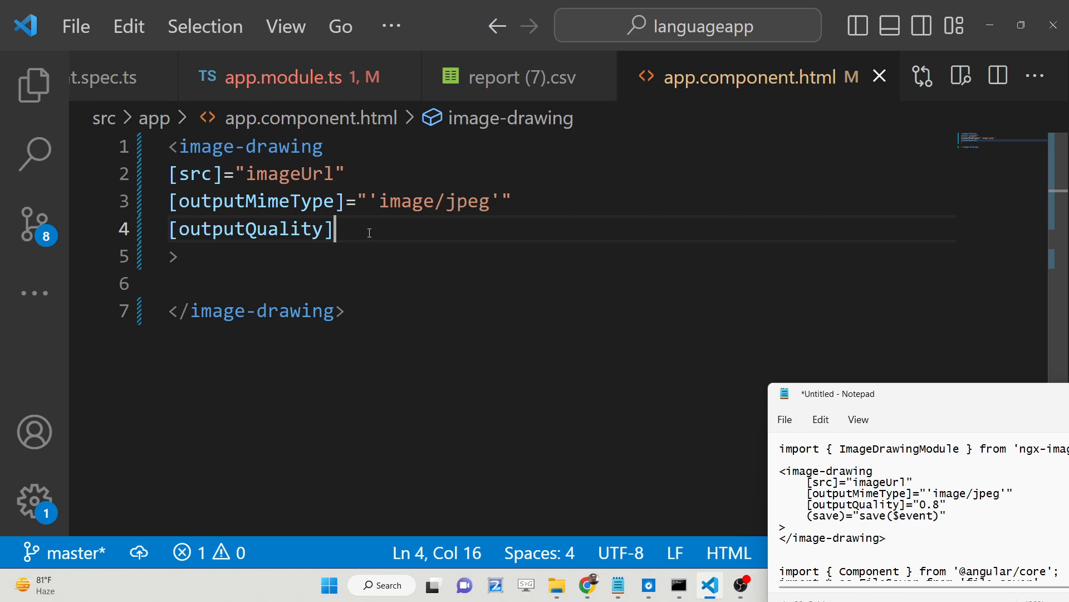
type("=\"\"")
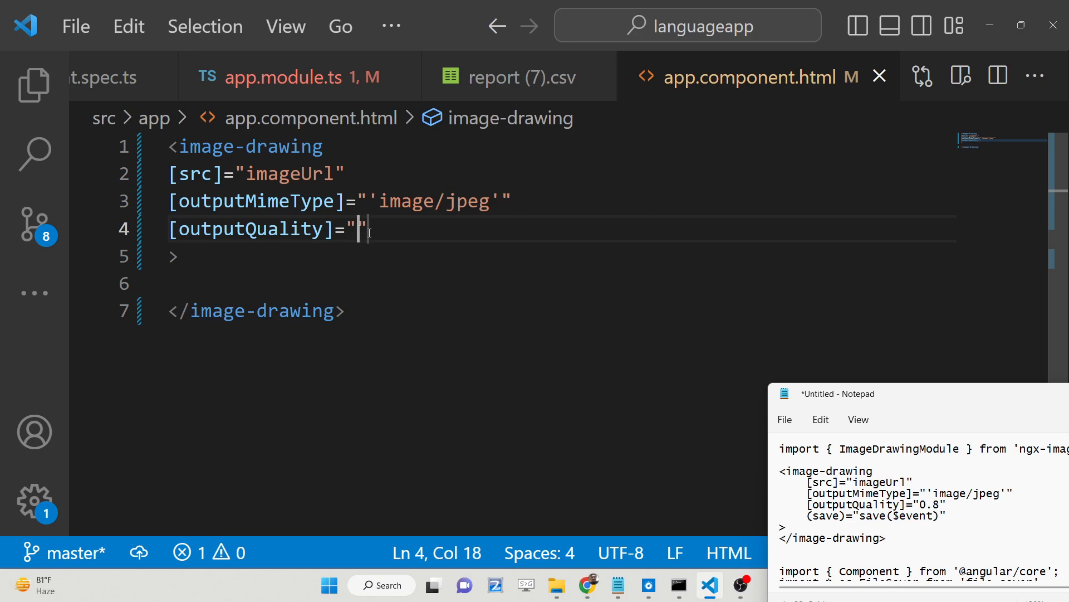
type("0")
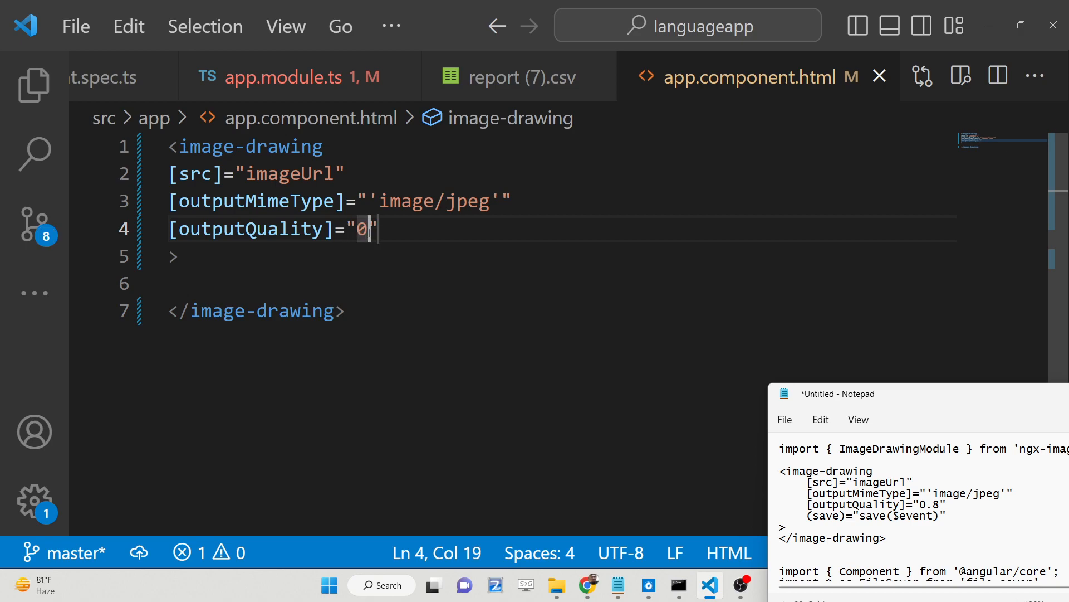
type(".9")
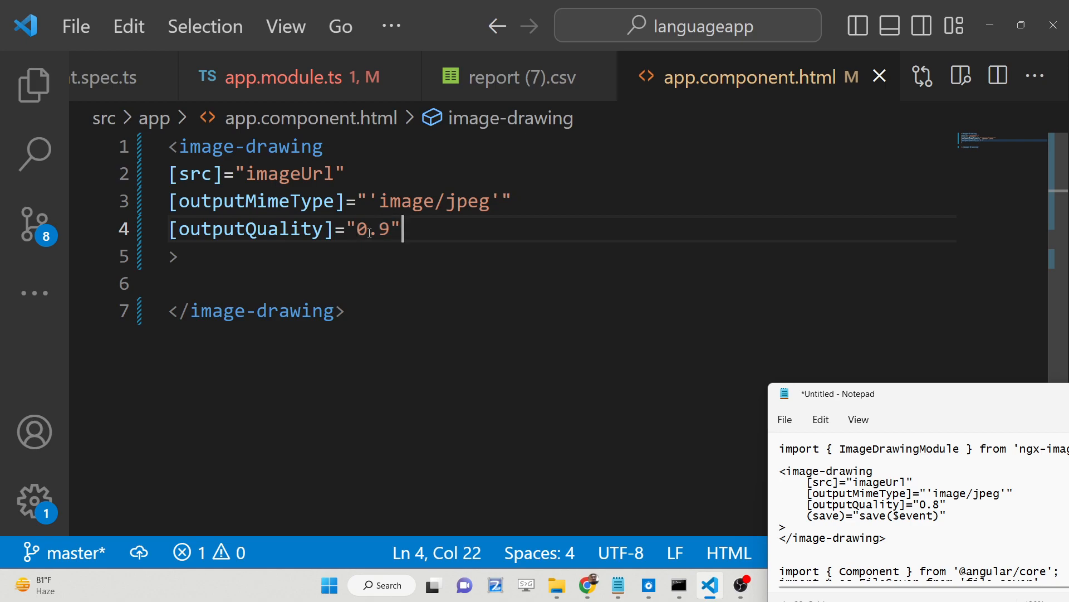
Add the (save)="save($event)" handler and select the four attribute lines.
key("Enter")
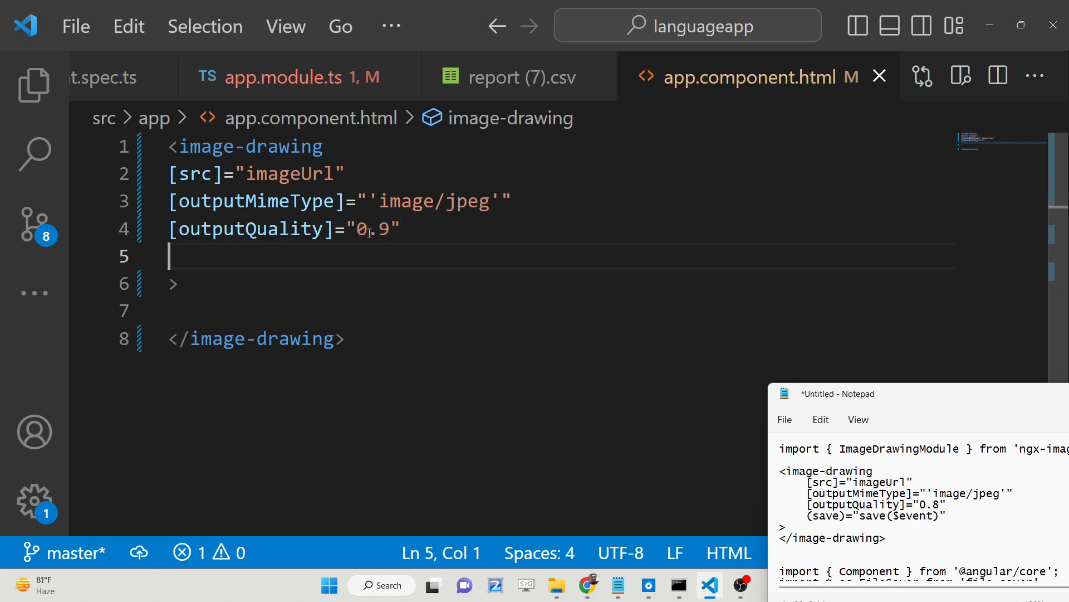
type("(save)=\"\"")
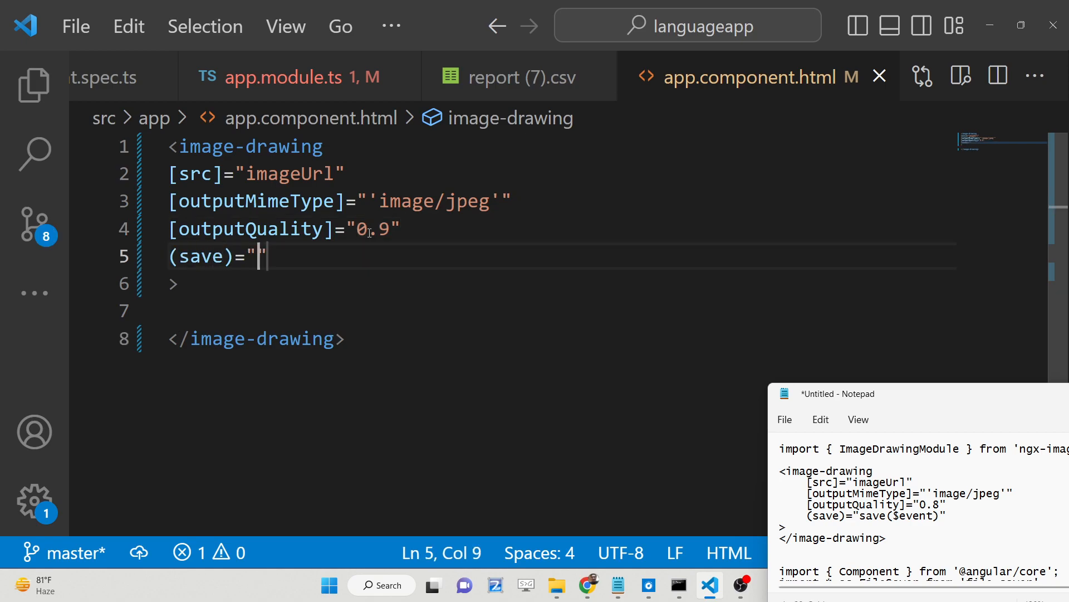
type("sav")
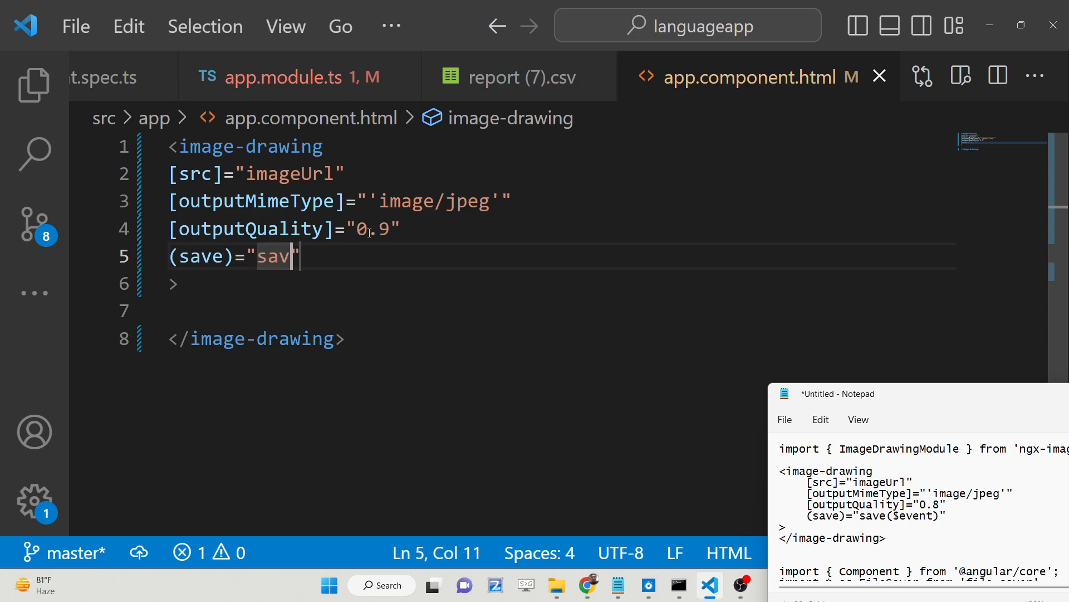
type("e()")
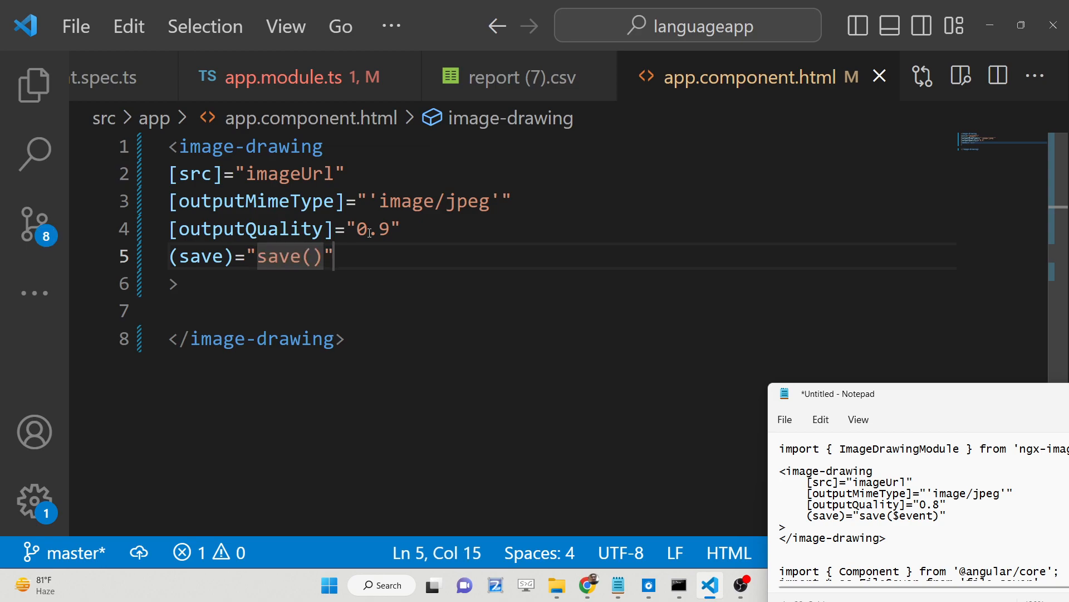
type("$")
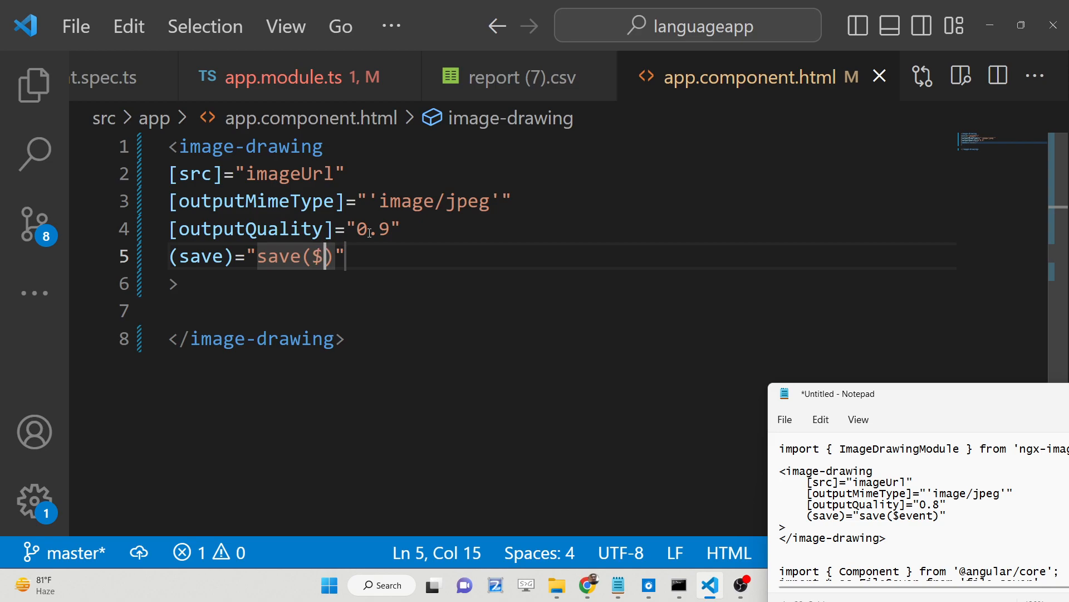
type("event")
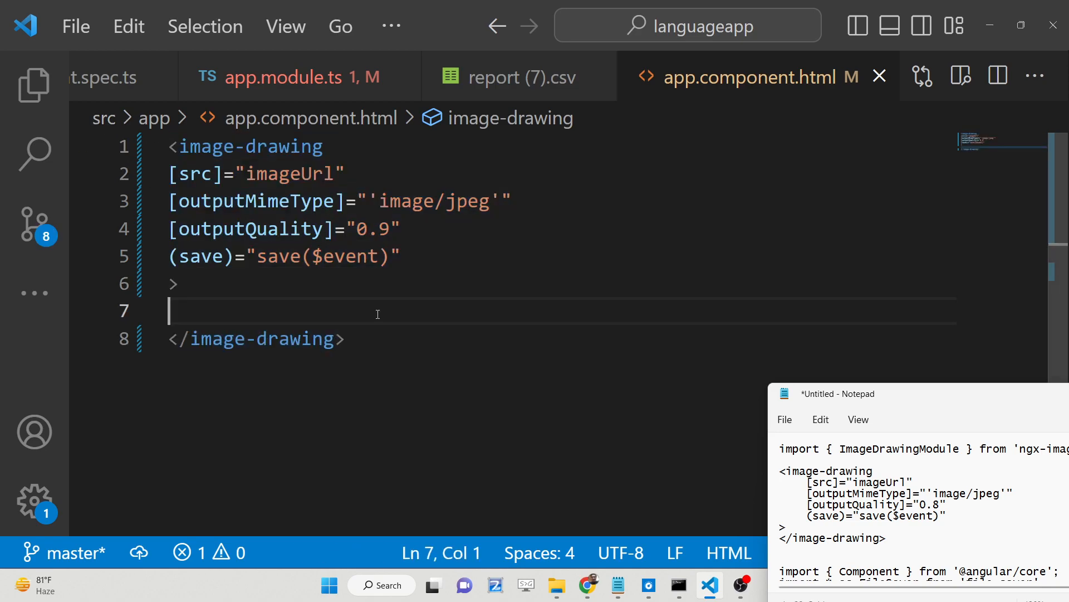
left_click_drag(171, 172, 404, 256)
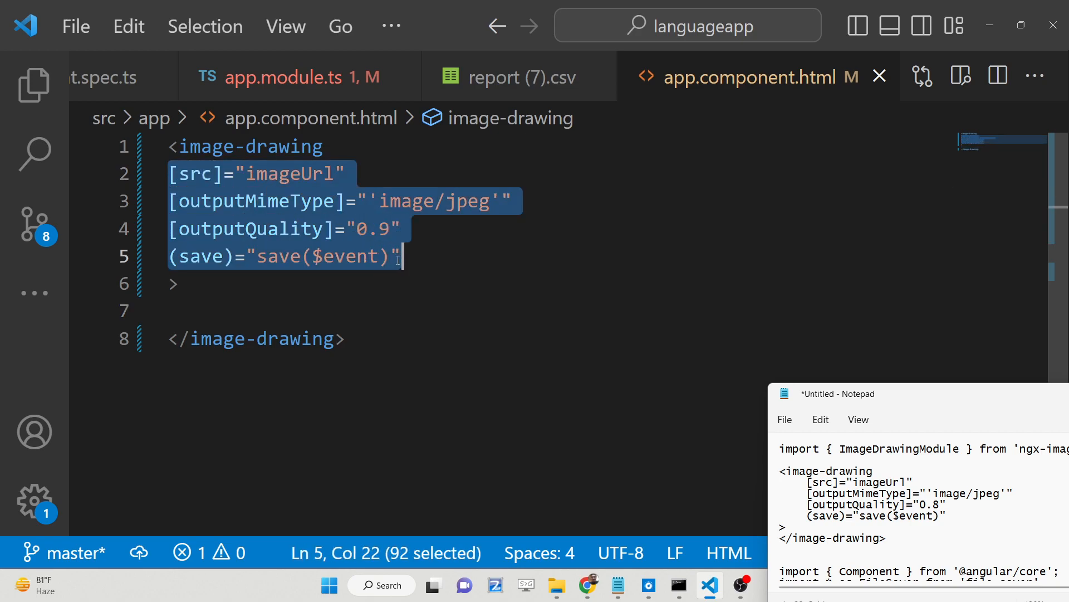
left_click(34, 85)
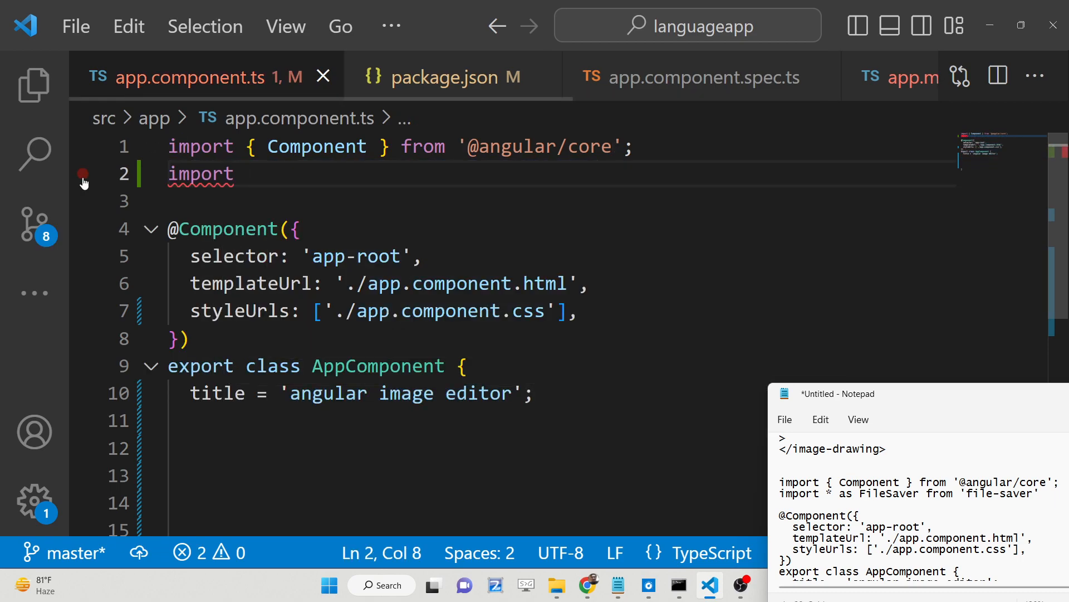
Import * as FileSaver from 'file-saver' and declare imageUrl = "" in app.component.ts.
type("* as")
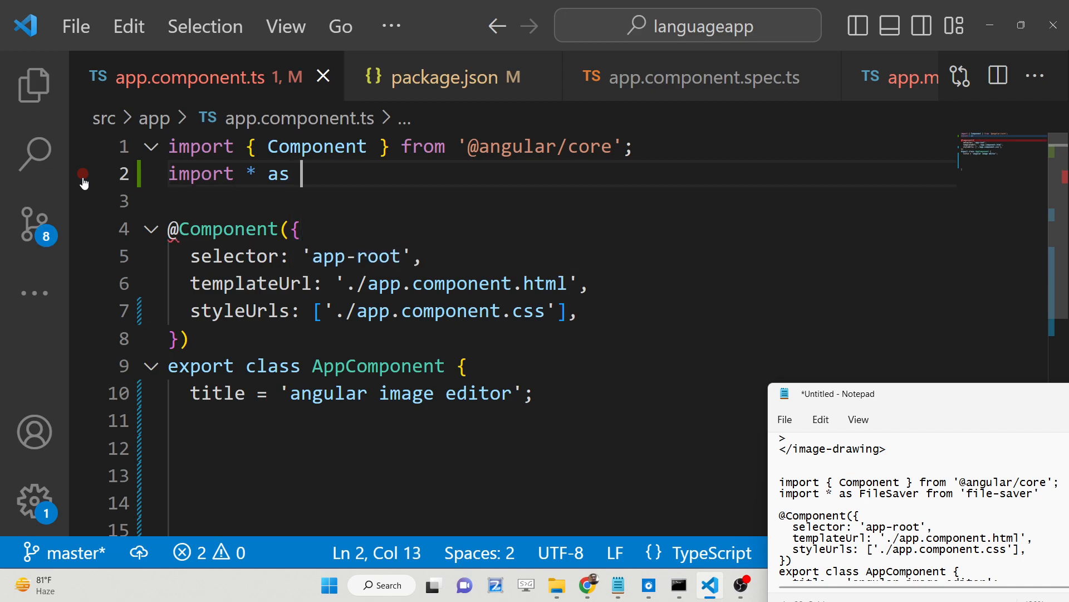
type("FileSaver from 'file-saver';")
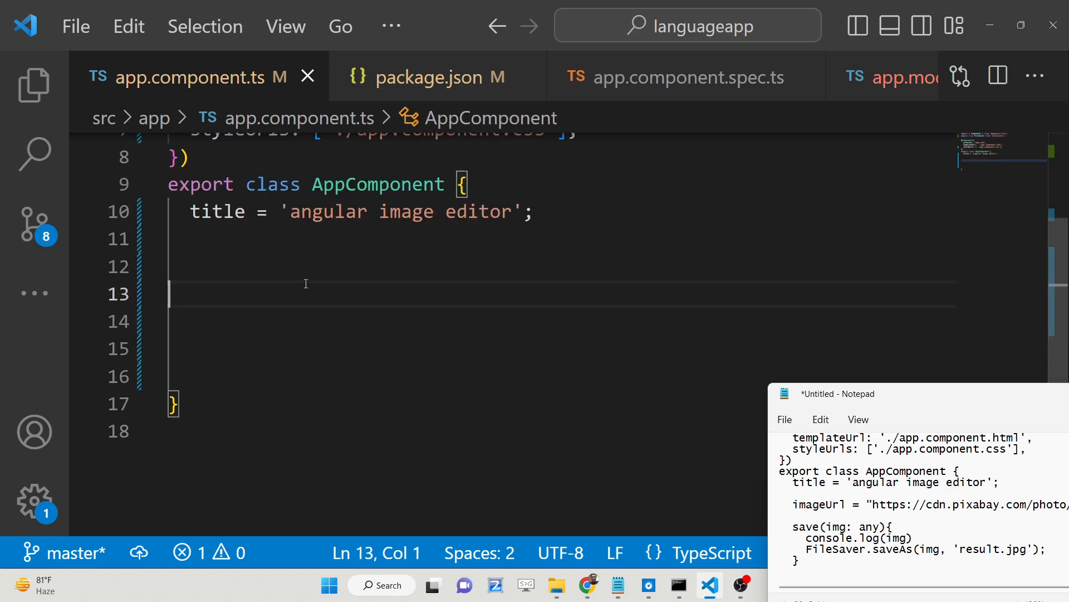
type("image")
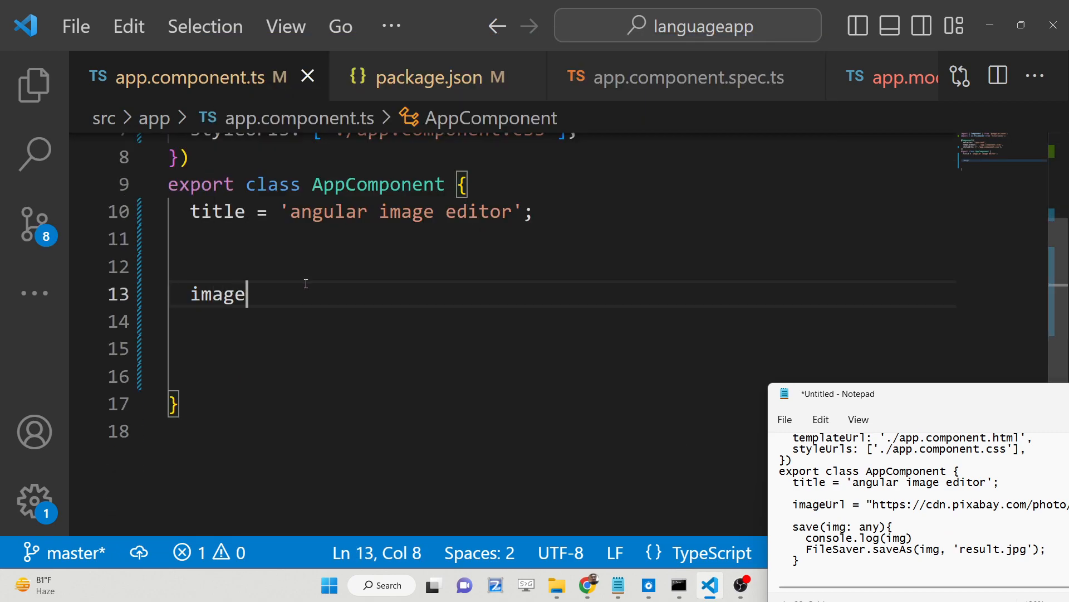
type("Url =")
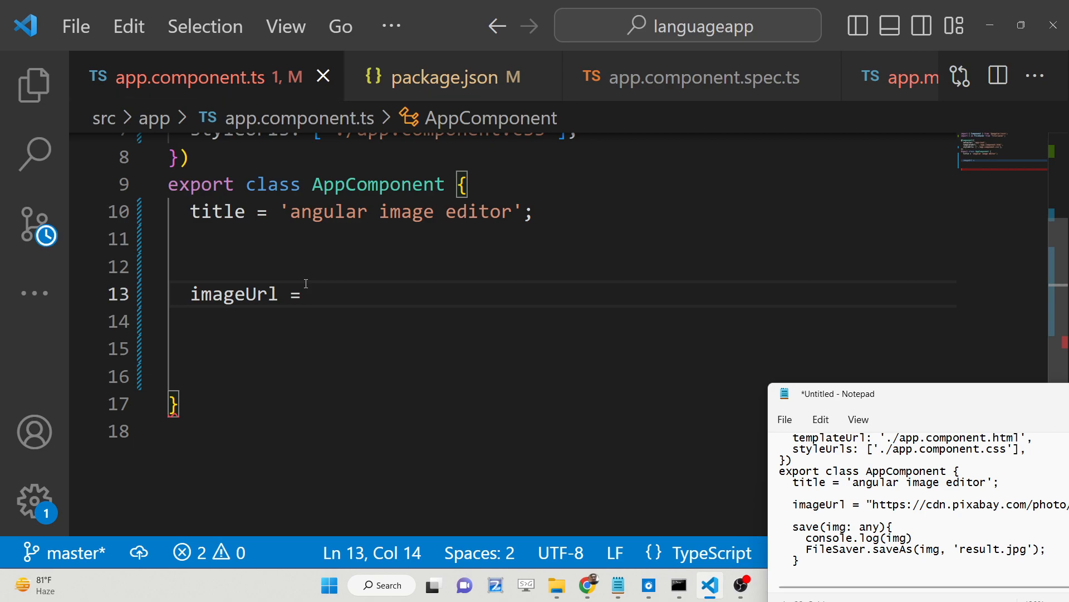
type("\"\"")
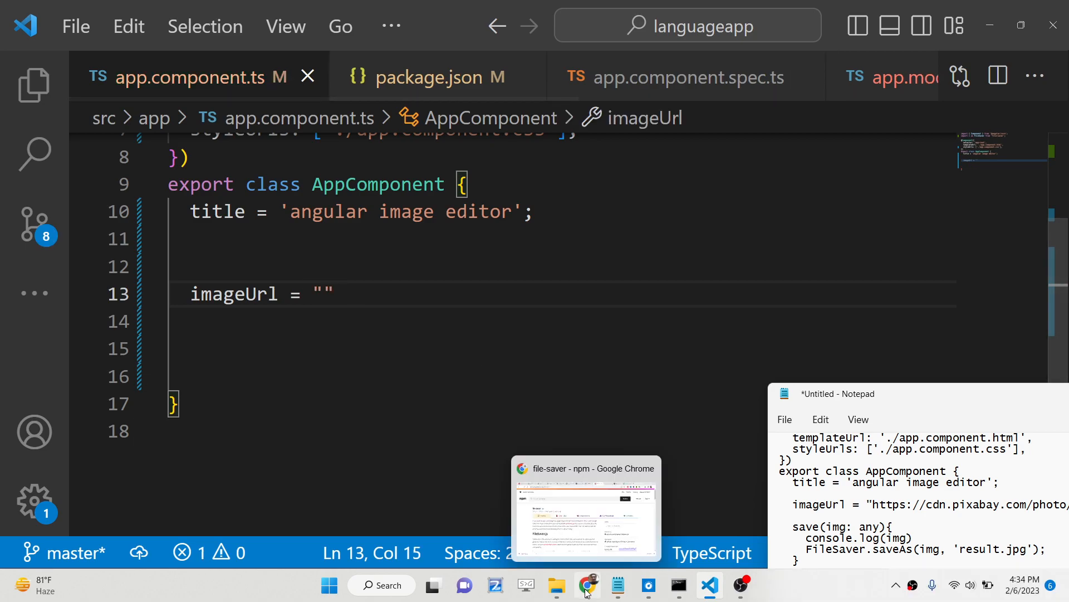
Copy the Pixabay mountain photo's image address in Chrome.
left_click(586, 585)
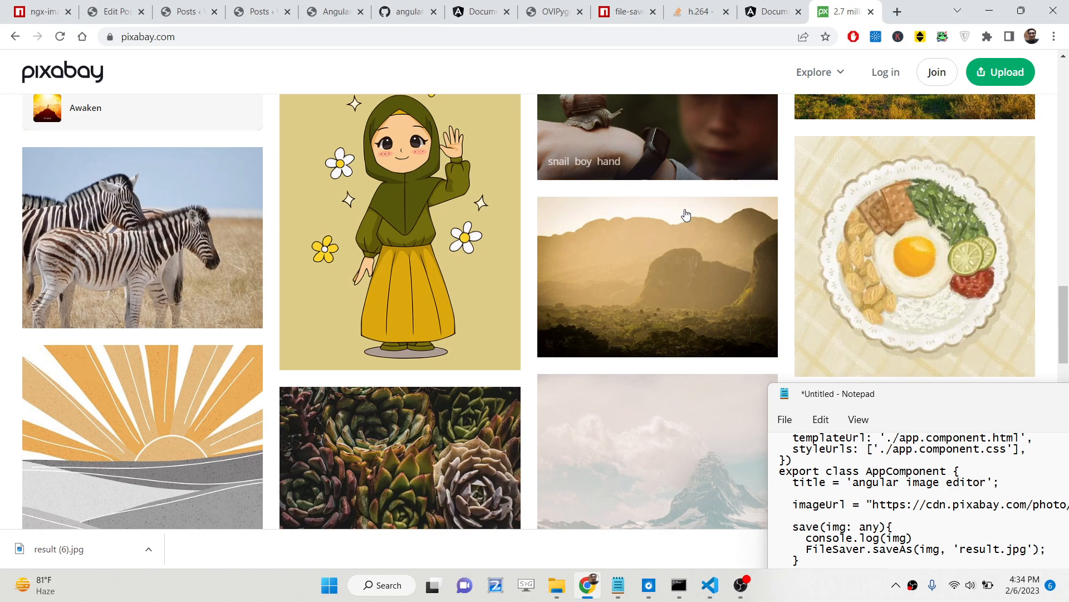
scroll("down", 3)
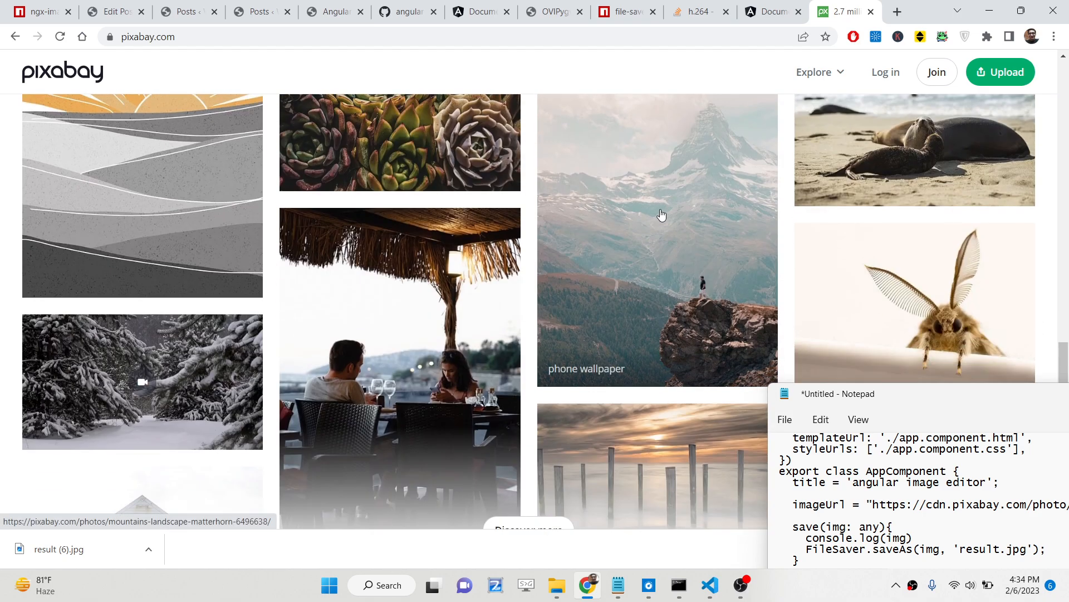
right_click(662, 215)
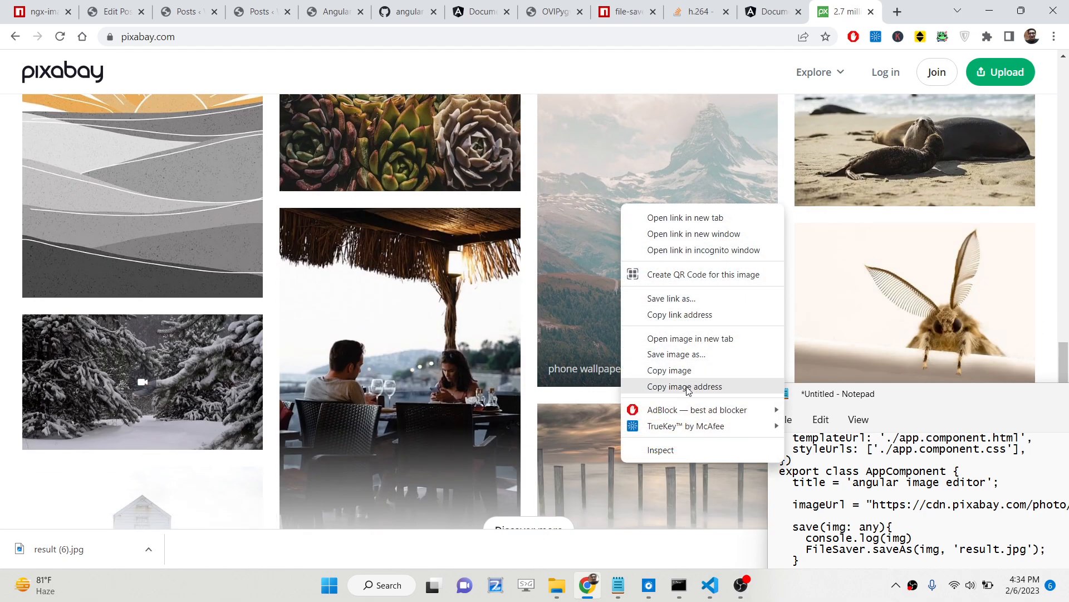
left_click(710, 584)
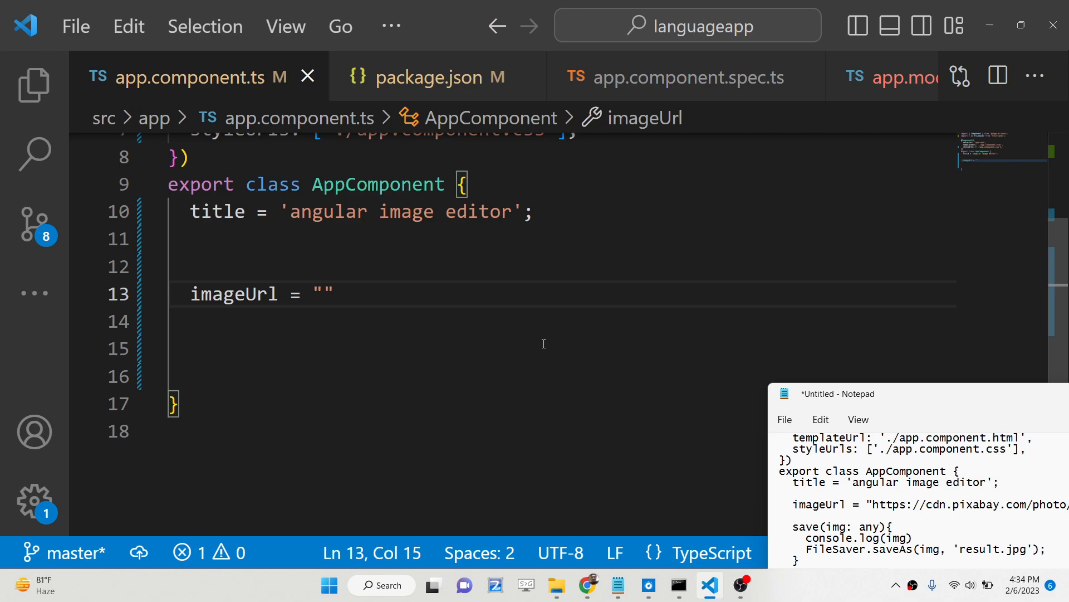
Paste the Pixabay mountain photo URL into imageUrl and begin a save(img) method.
type("https://cdn.pixabay.com/photo/2021/07/27/11/22/mountains-")
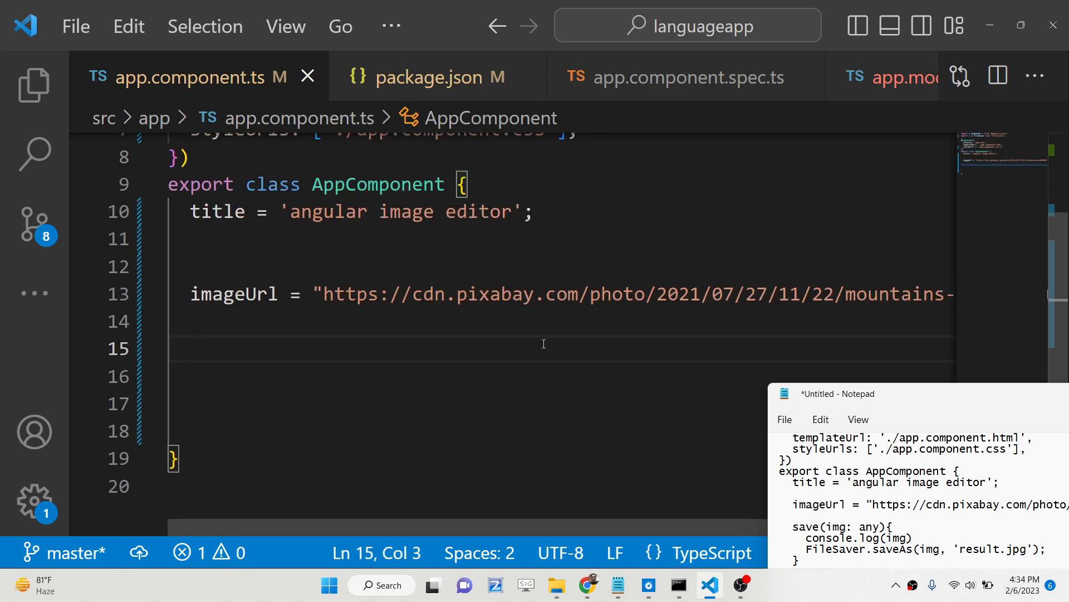
type("save")
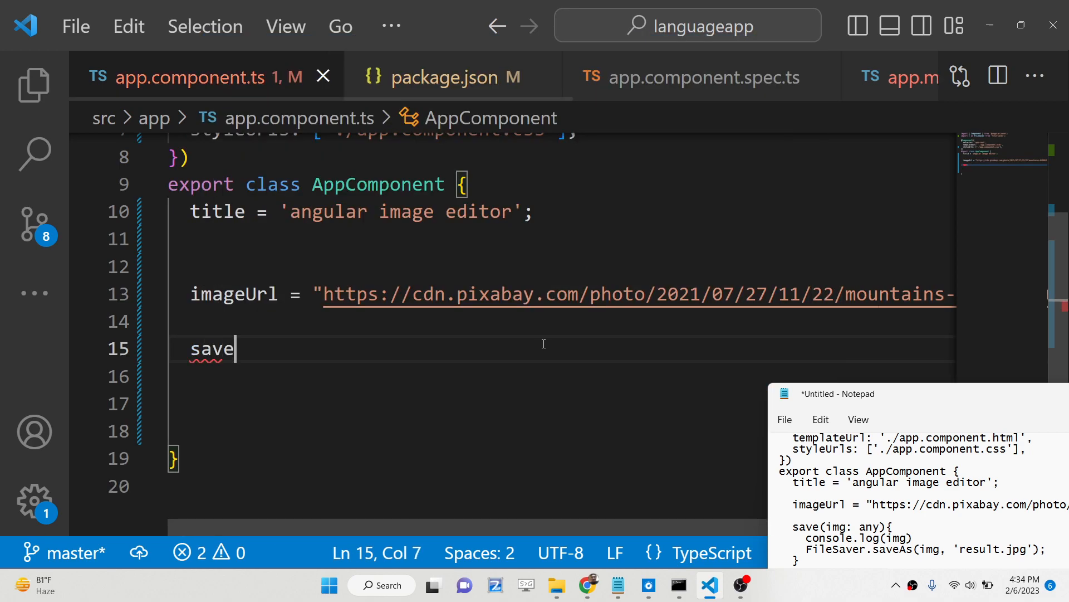
type("(img:any){")
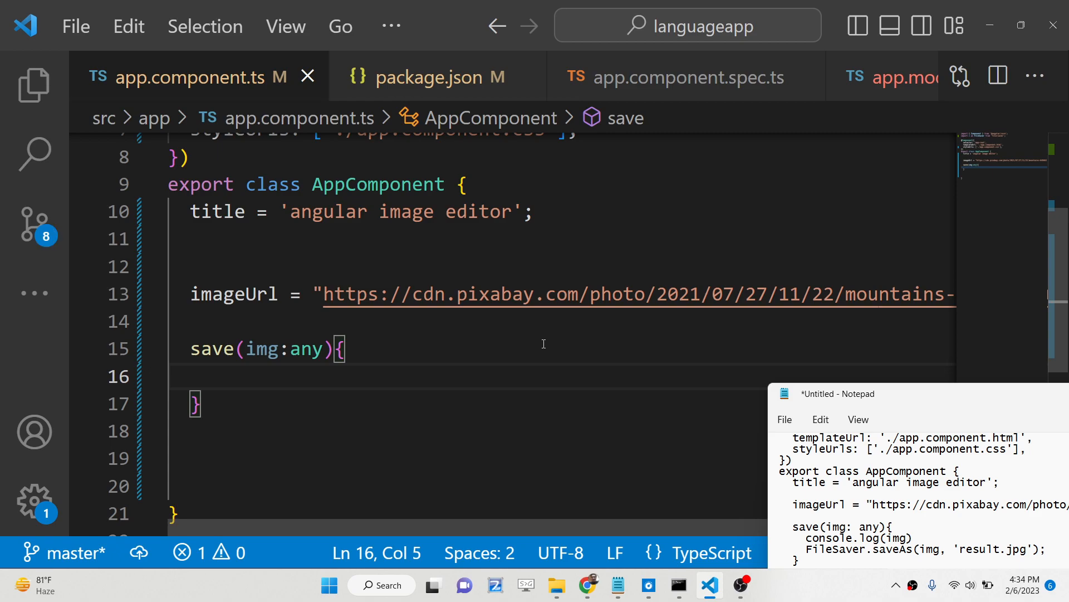
Make save call FileSaver.saveAs(img, 'output.jpg').
type("FileSaver")
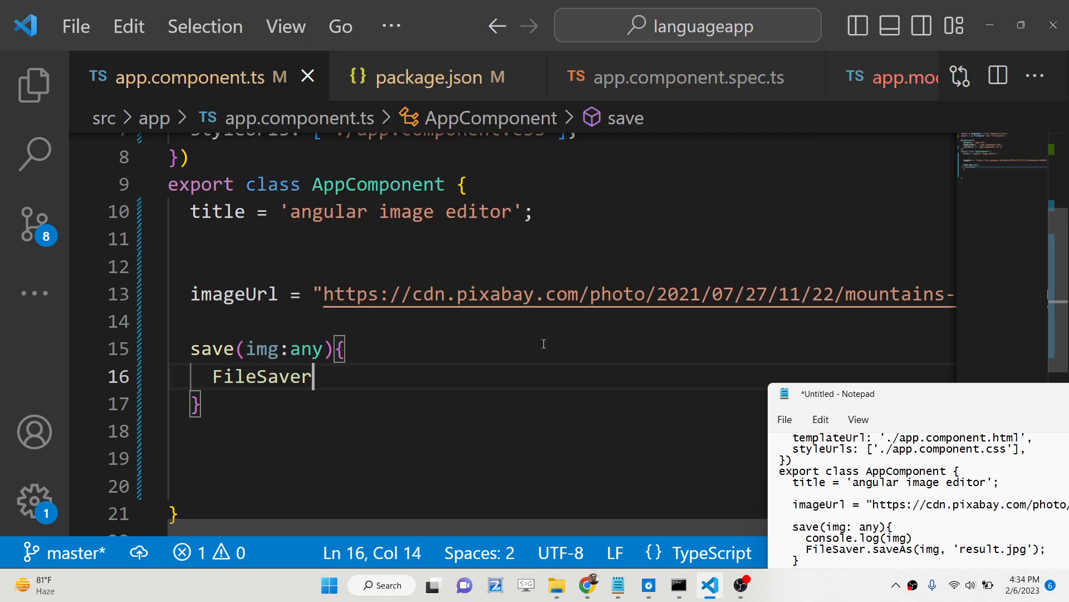
type(".saveAs")
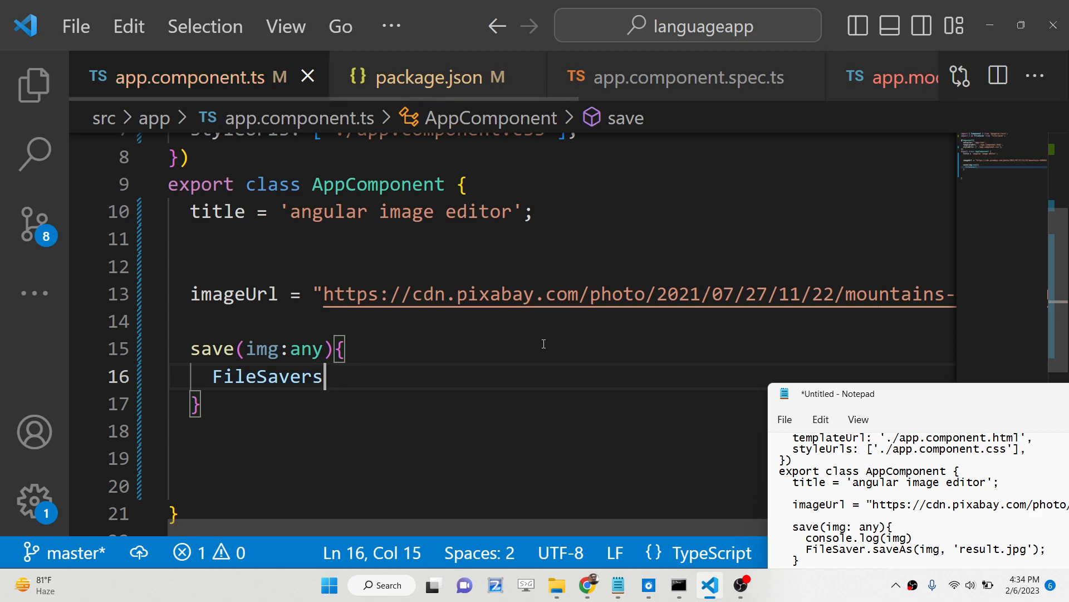
type(".saveAs()")
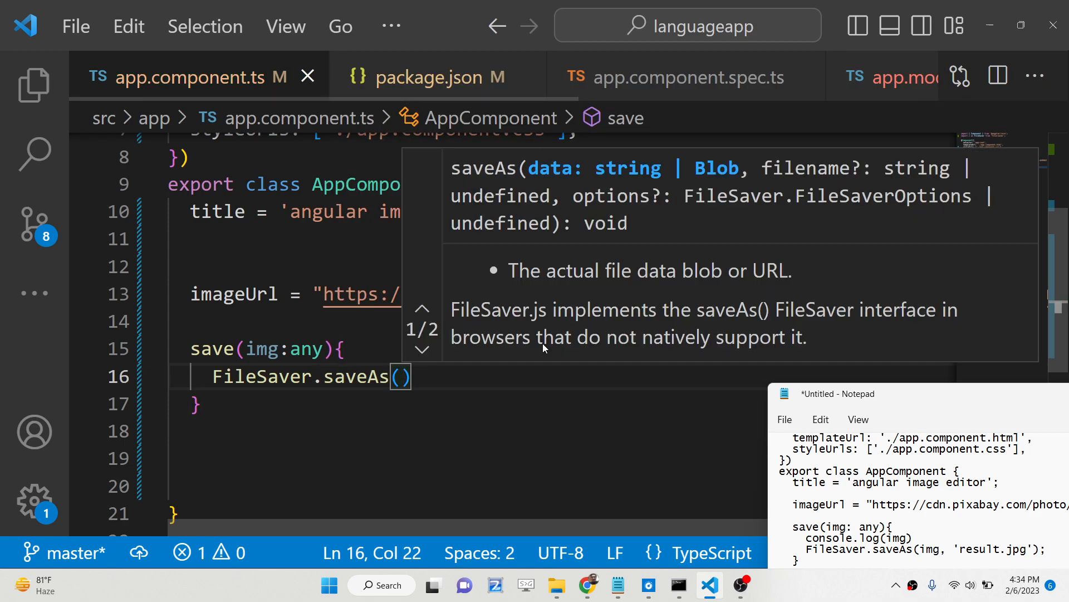
type("img")
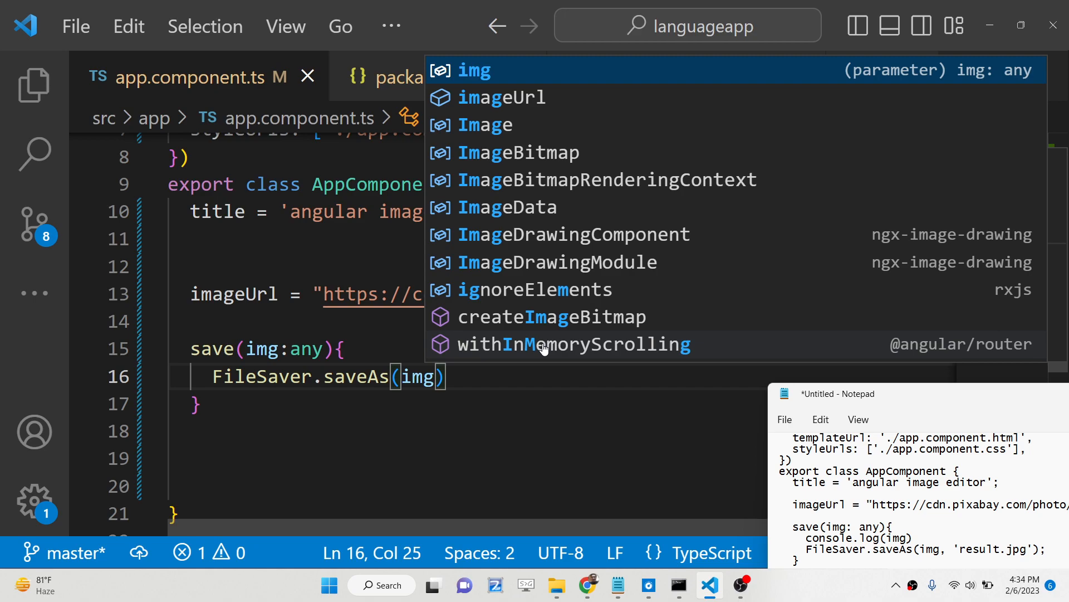
type(",'")
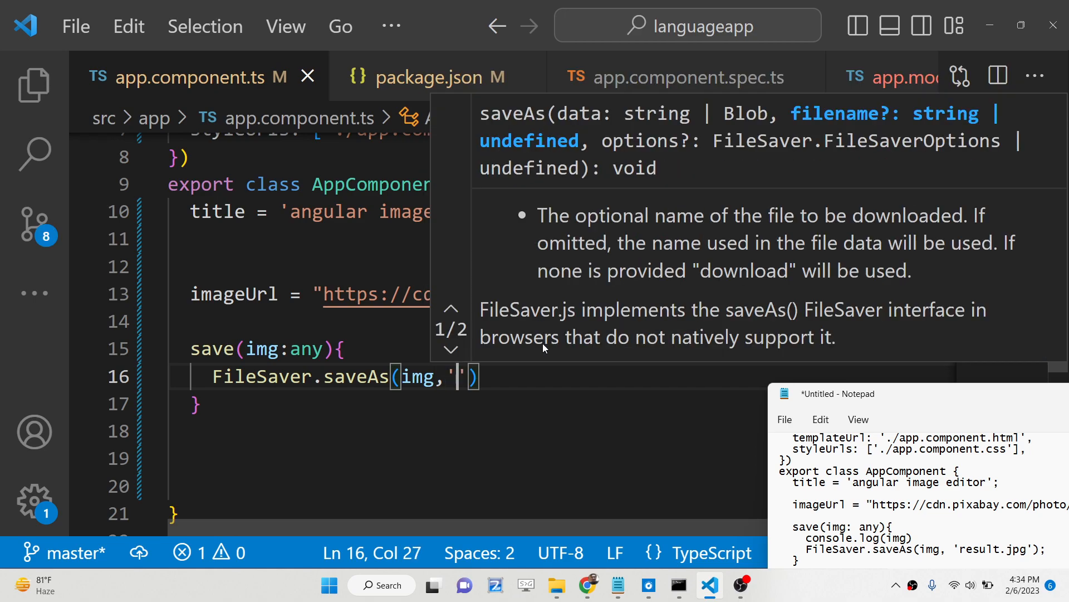
type("output.jpg")
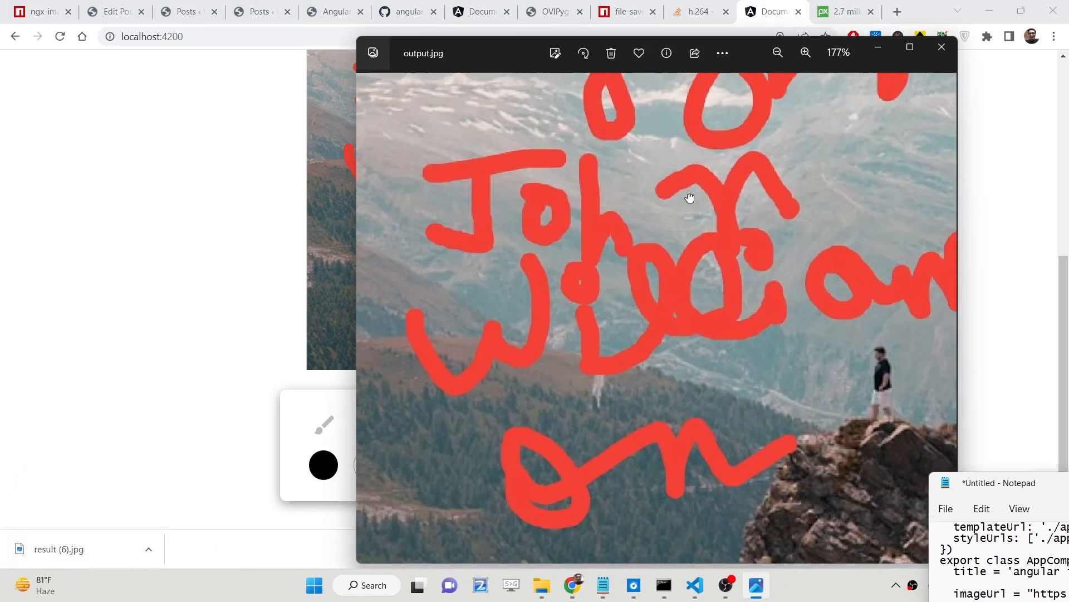
Zoom in and out on output.jpg to view the red strokes, then close Photos.
left_click(777, 53)
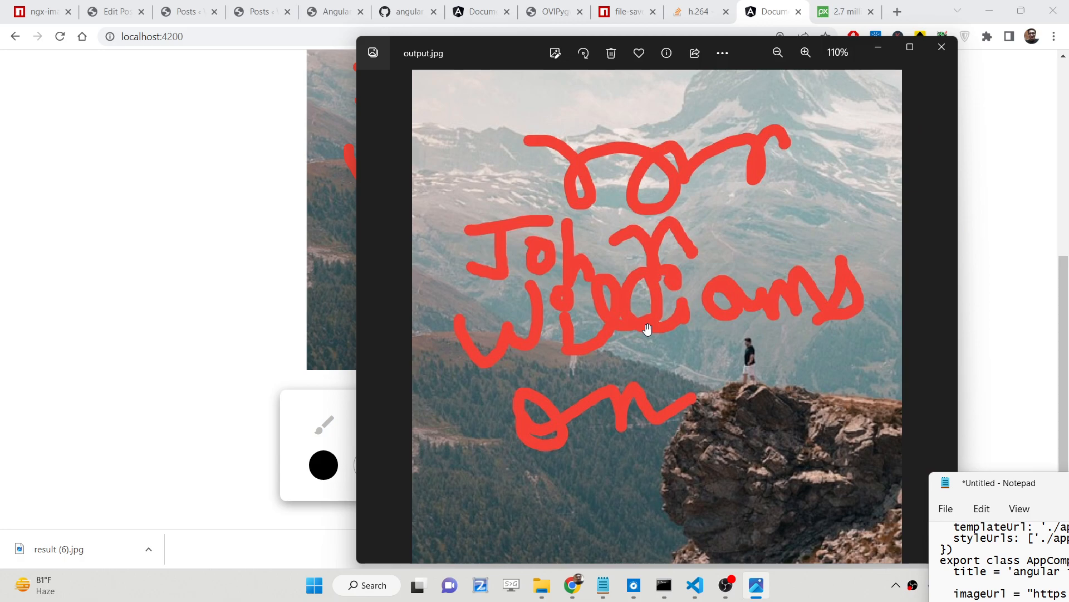
left_click(805, 52)
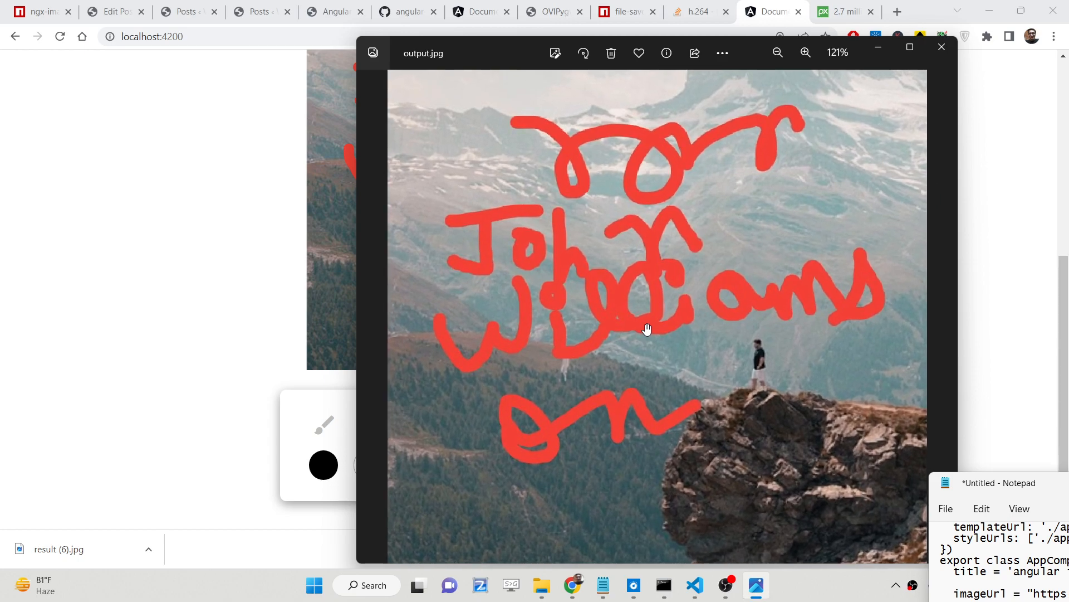
left_click(777, 52)
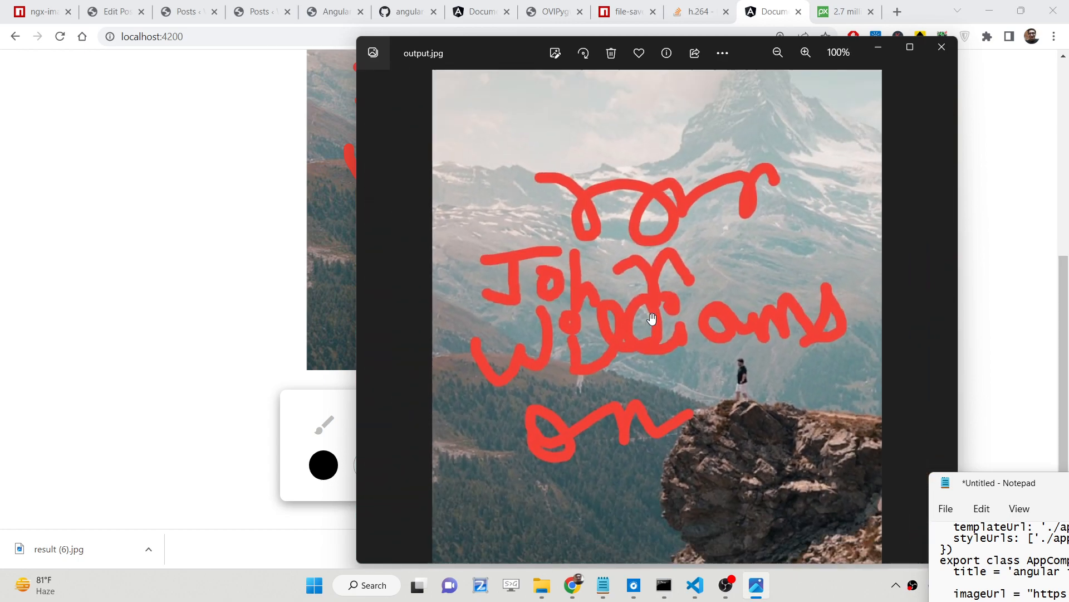
left_click(778, 53)
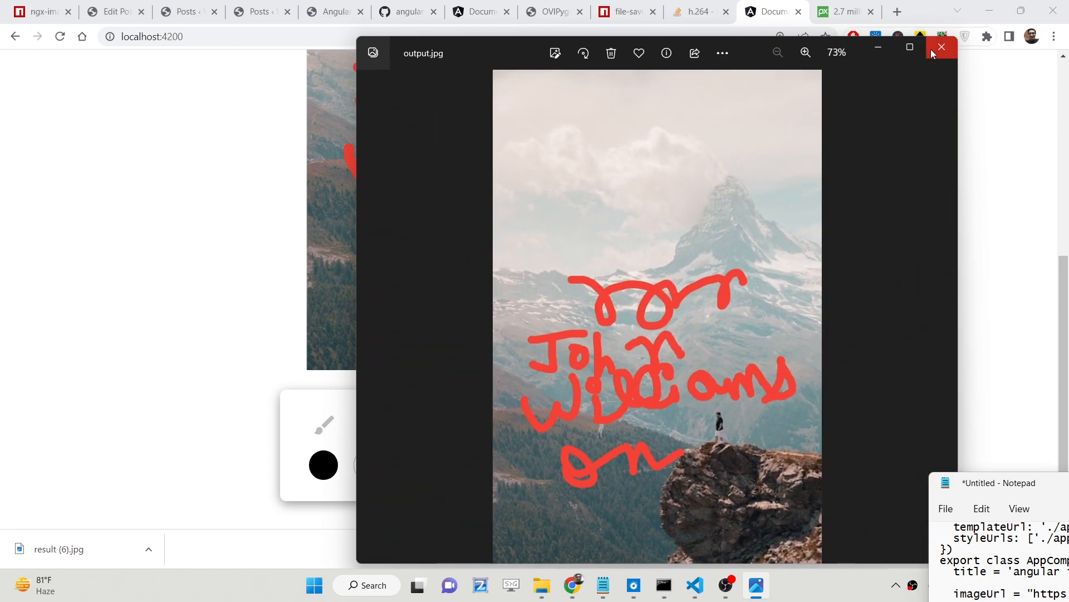
left_click(941, 48)
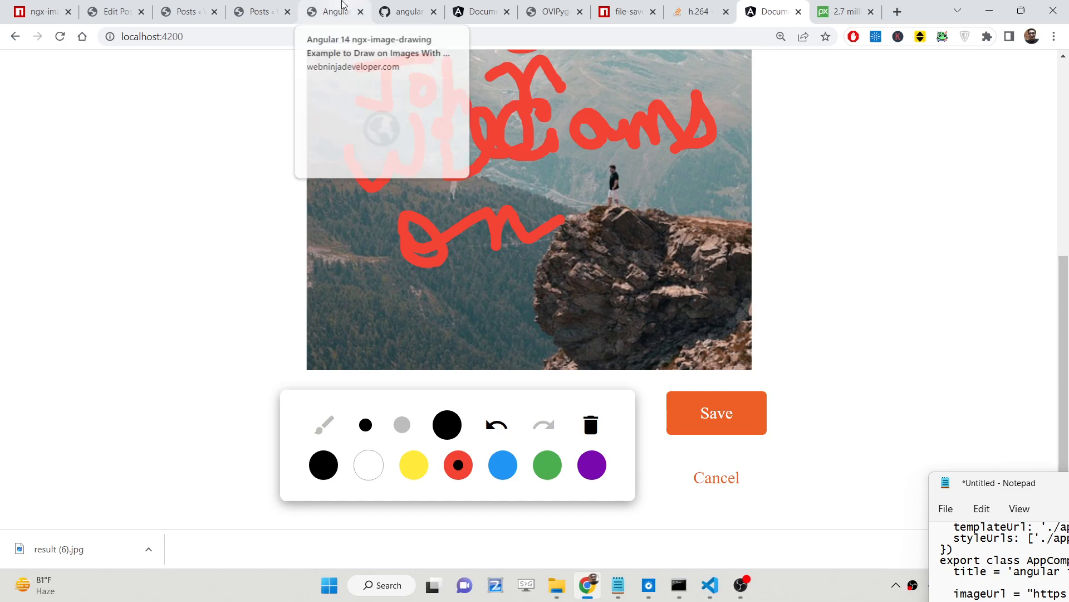